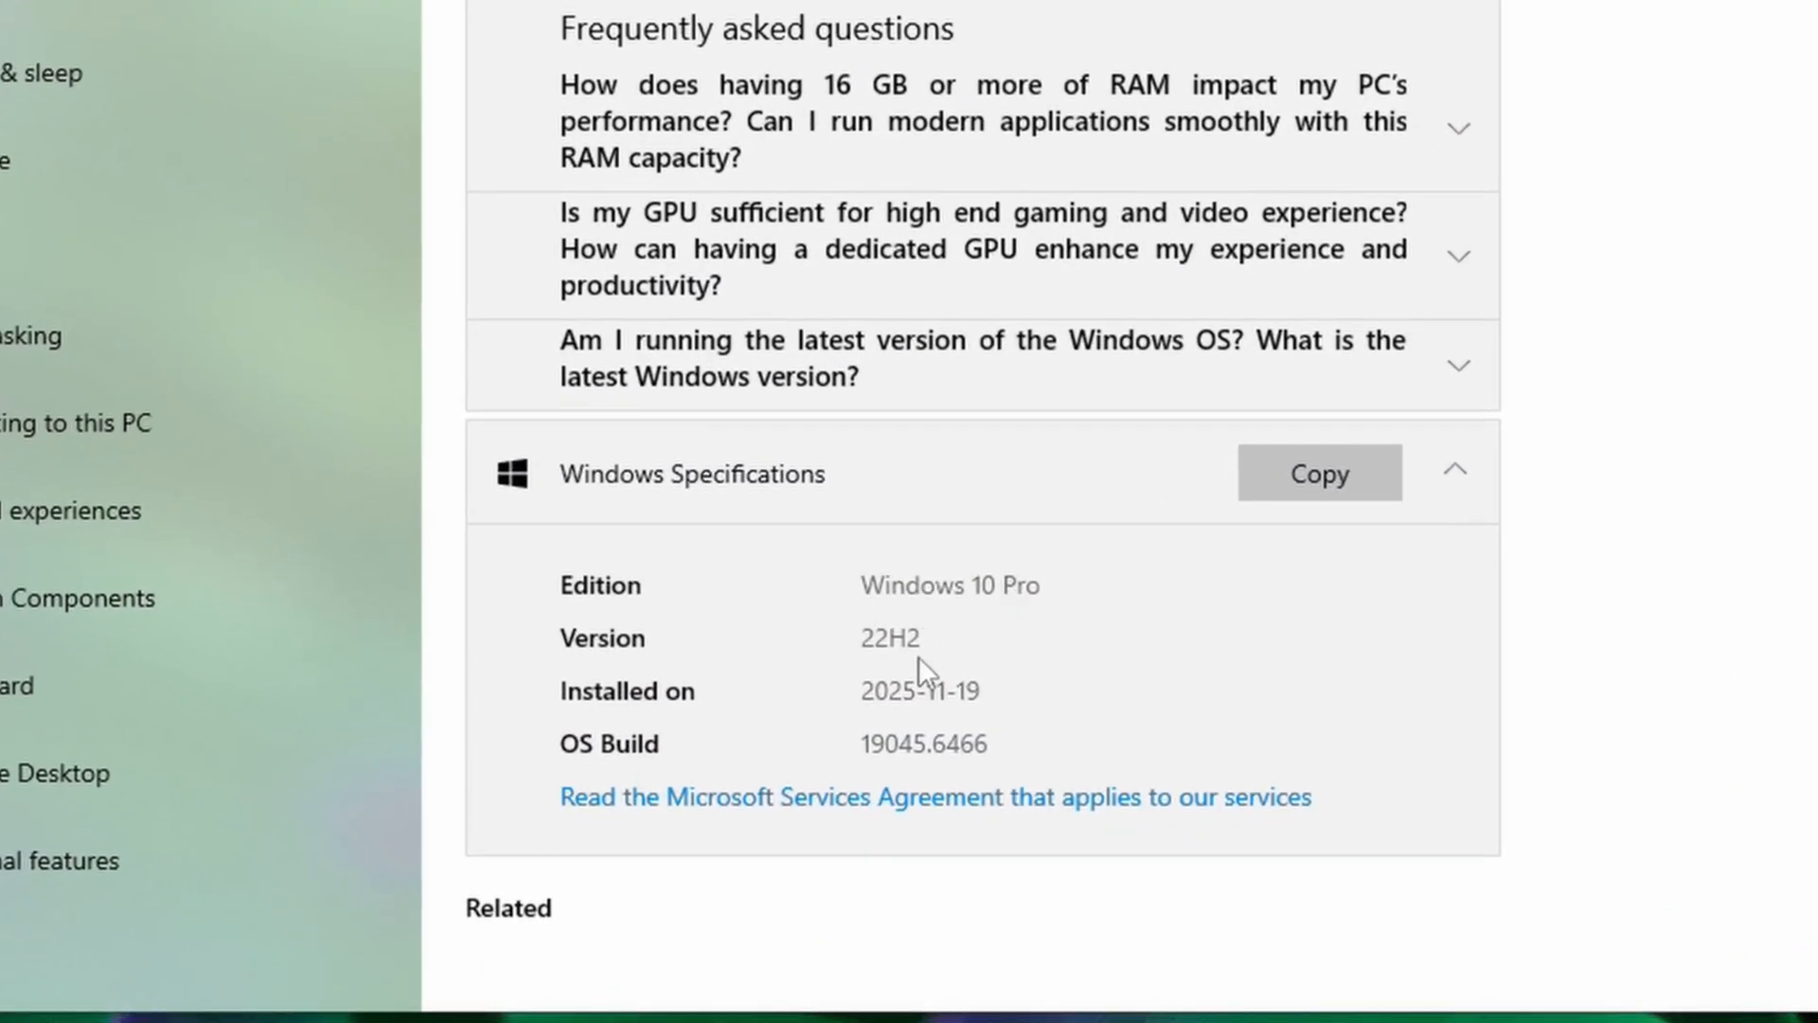
{"action": "mouse_move", "coordinate": [884, 680]}
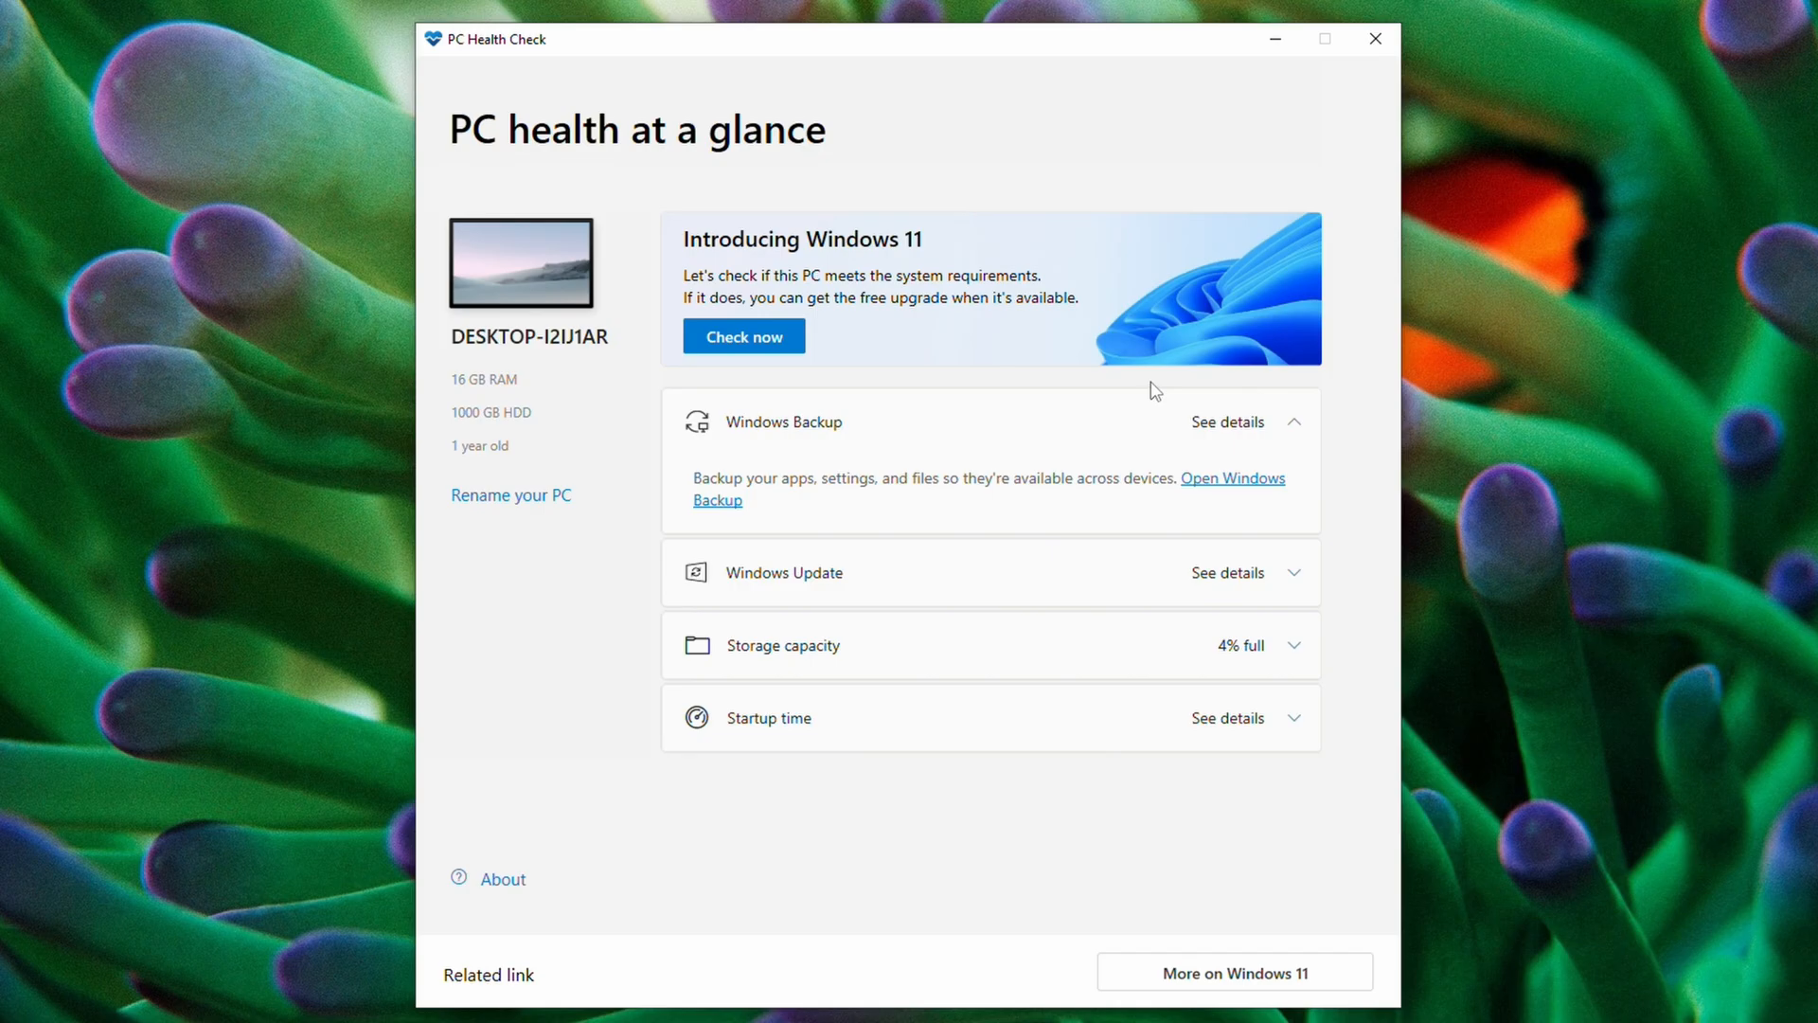
{"action": "mouse_move", "coordinate": [743, 337]}
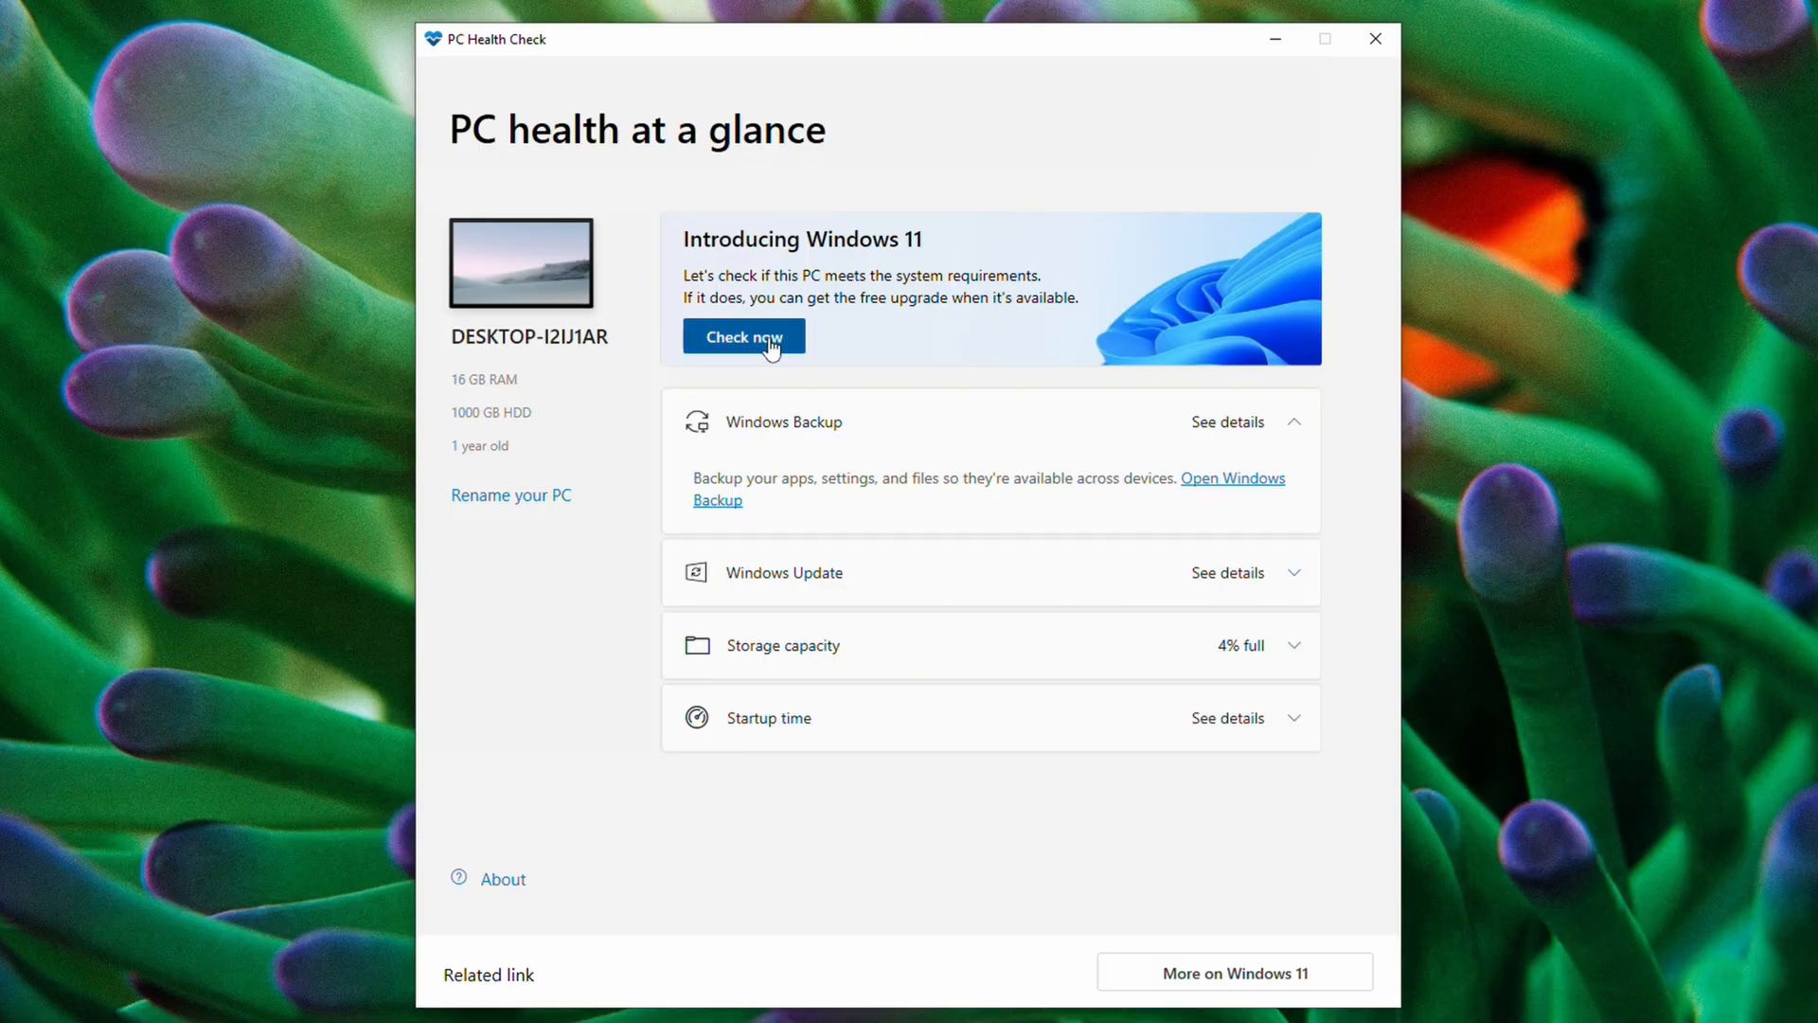
Run the Windows 11 compatibility check for this PC in PC Health Check.
{"action": "left_click", "coordinate": [742, 338]}
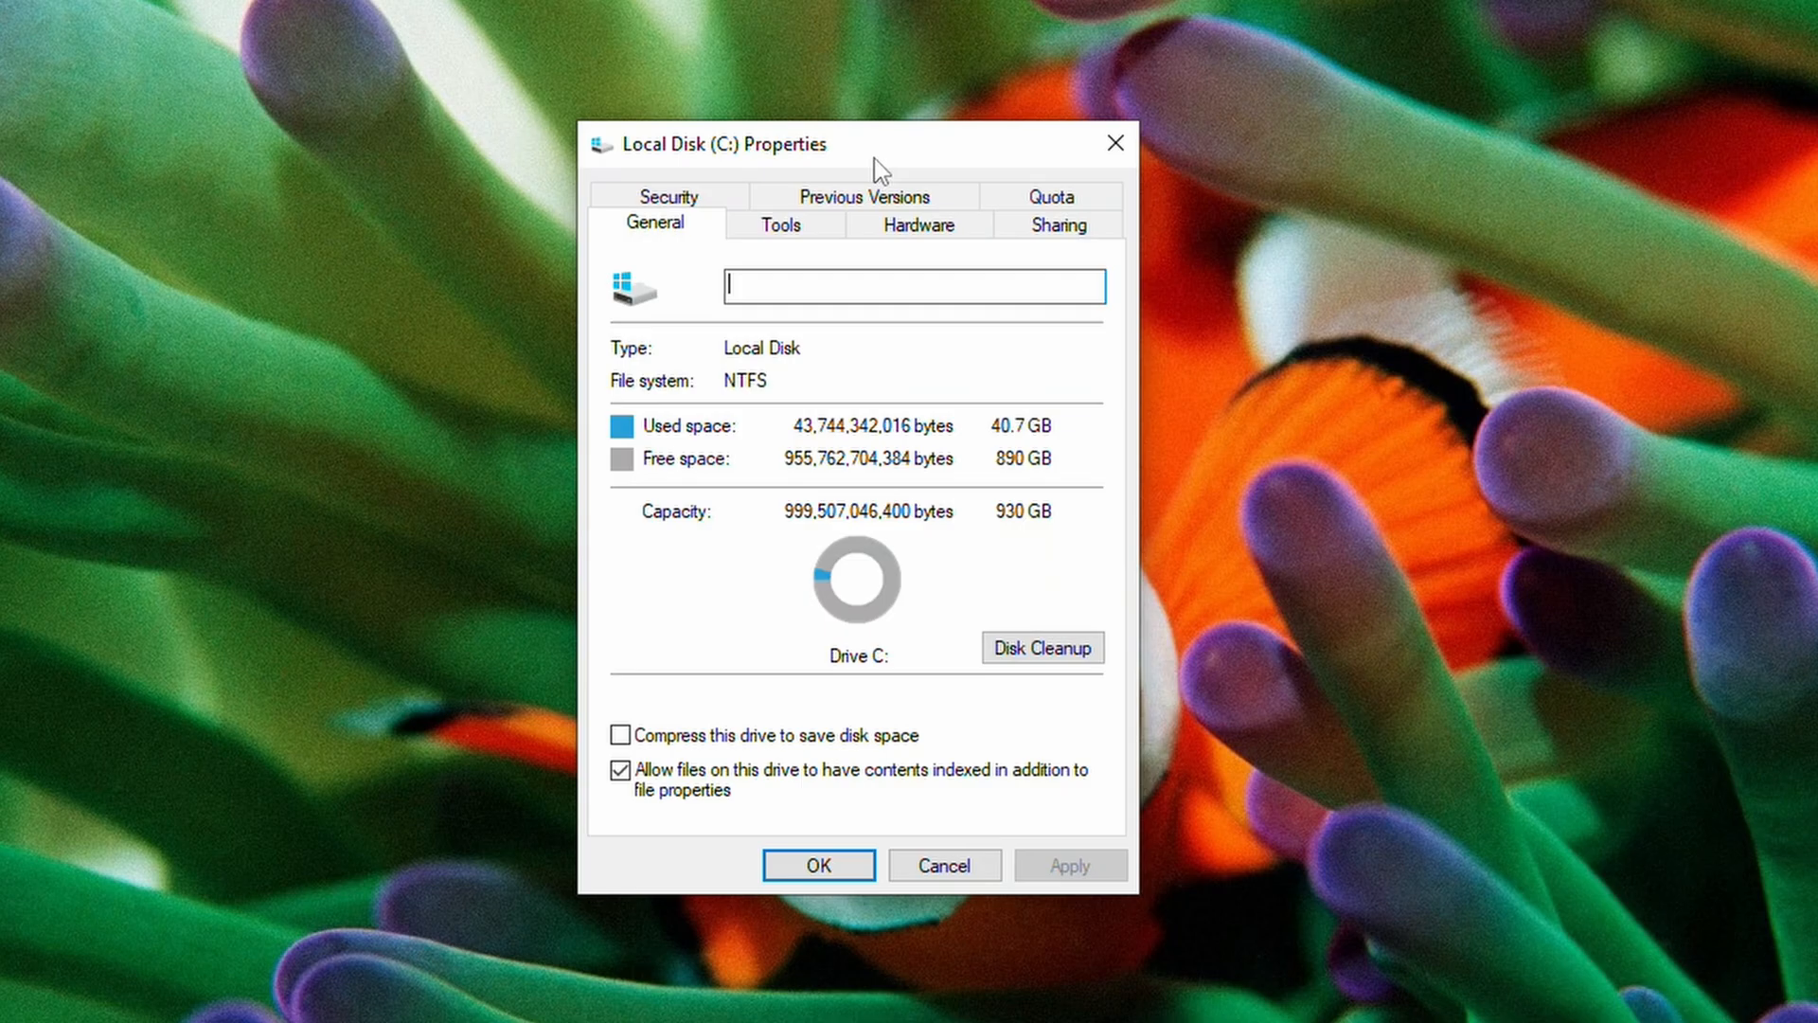
{"action": "mouse_move", "coordinate": [1043, 447]}
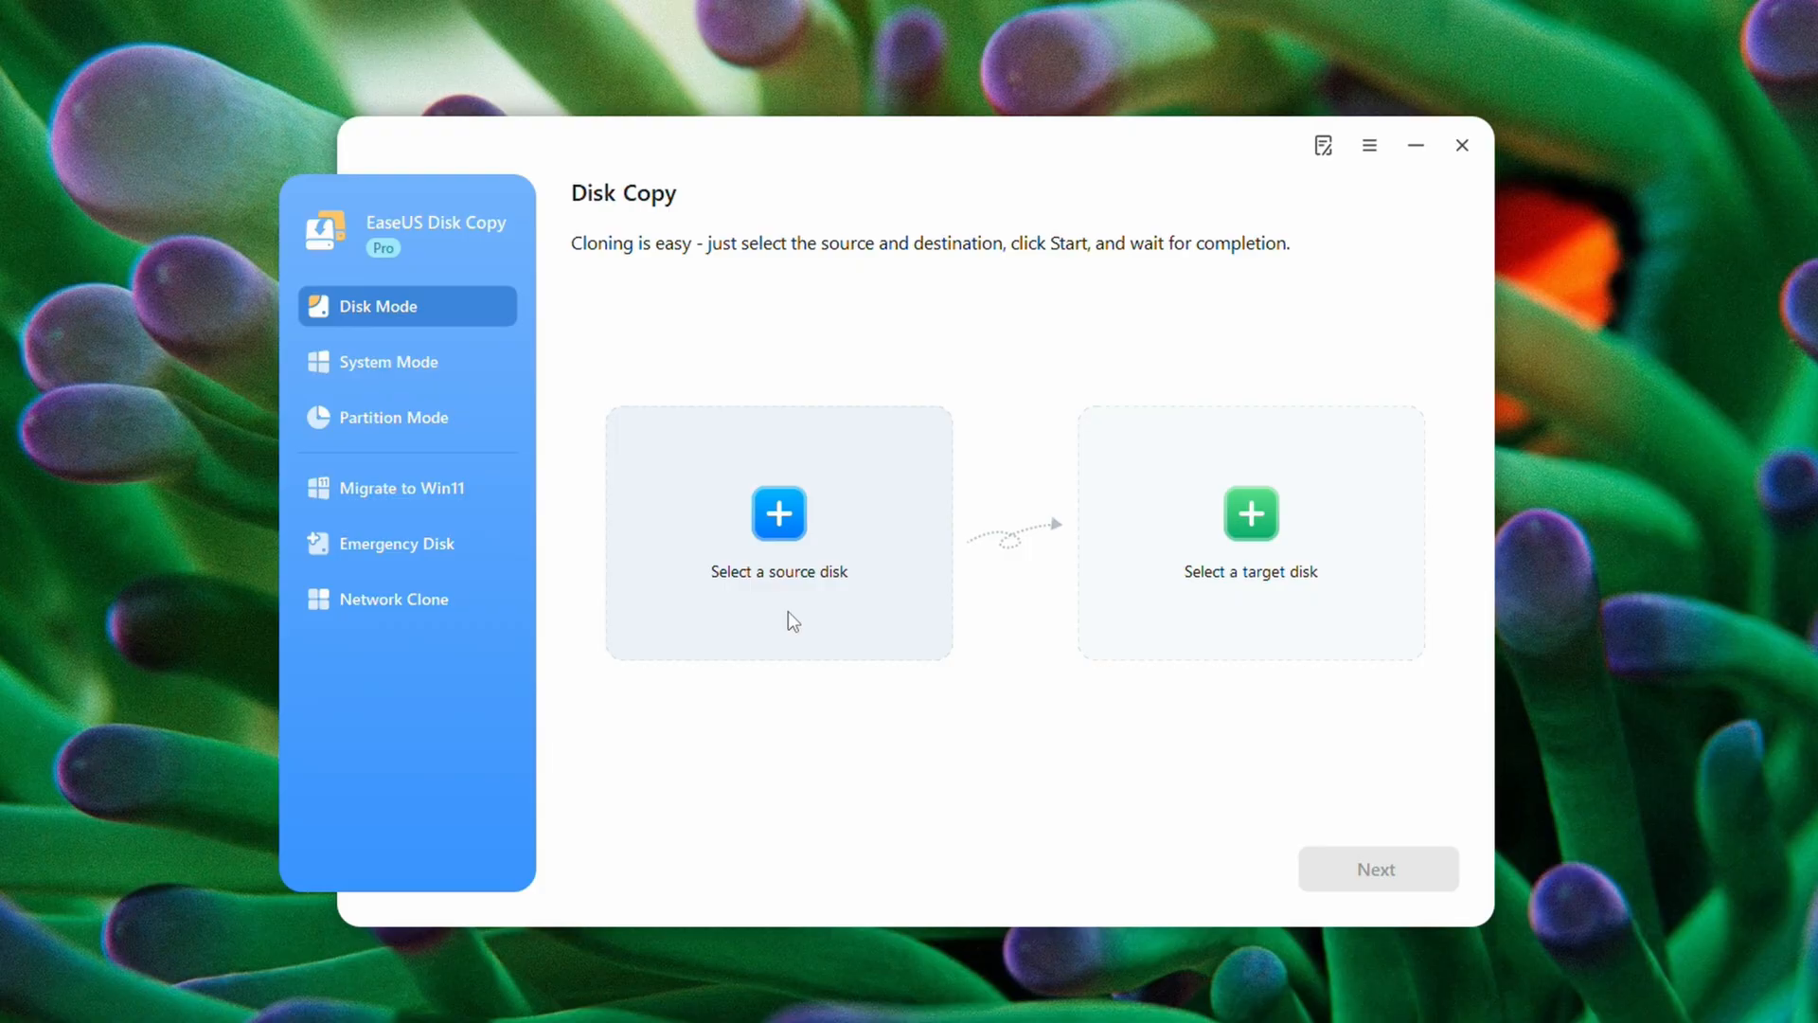
Switch EaseUS Disk Copy to the Migrate to Win11 feature from the sidebar.
{"action": "left_click", "coordinate": [405, 487]}
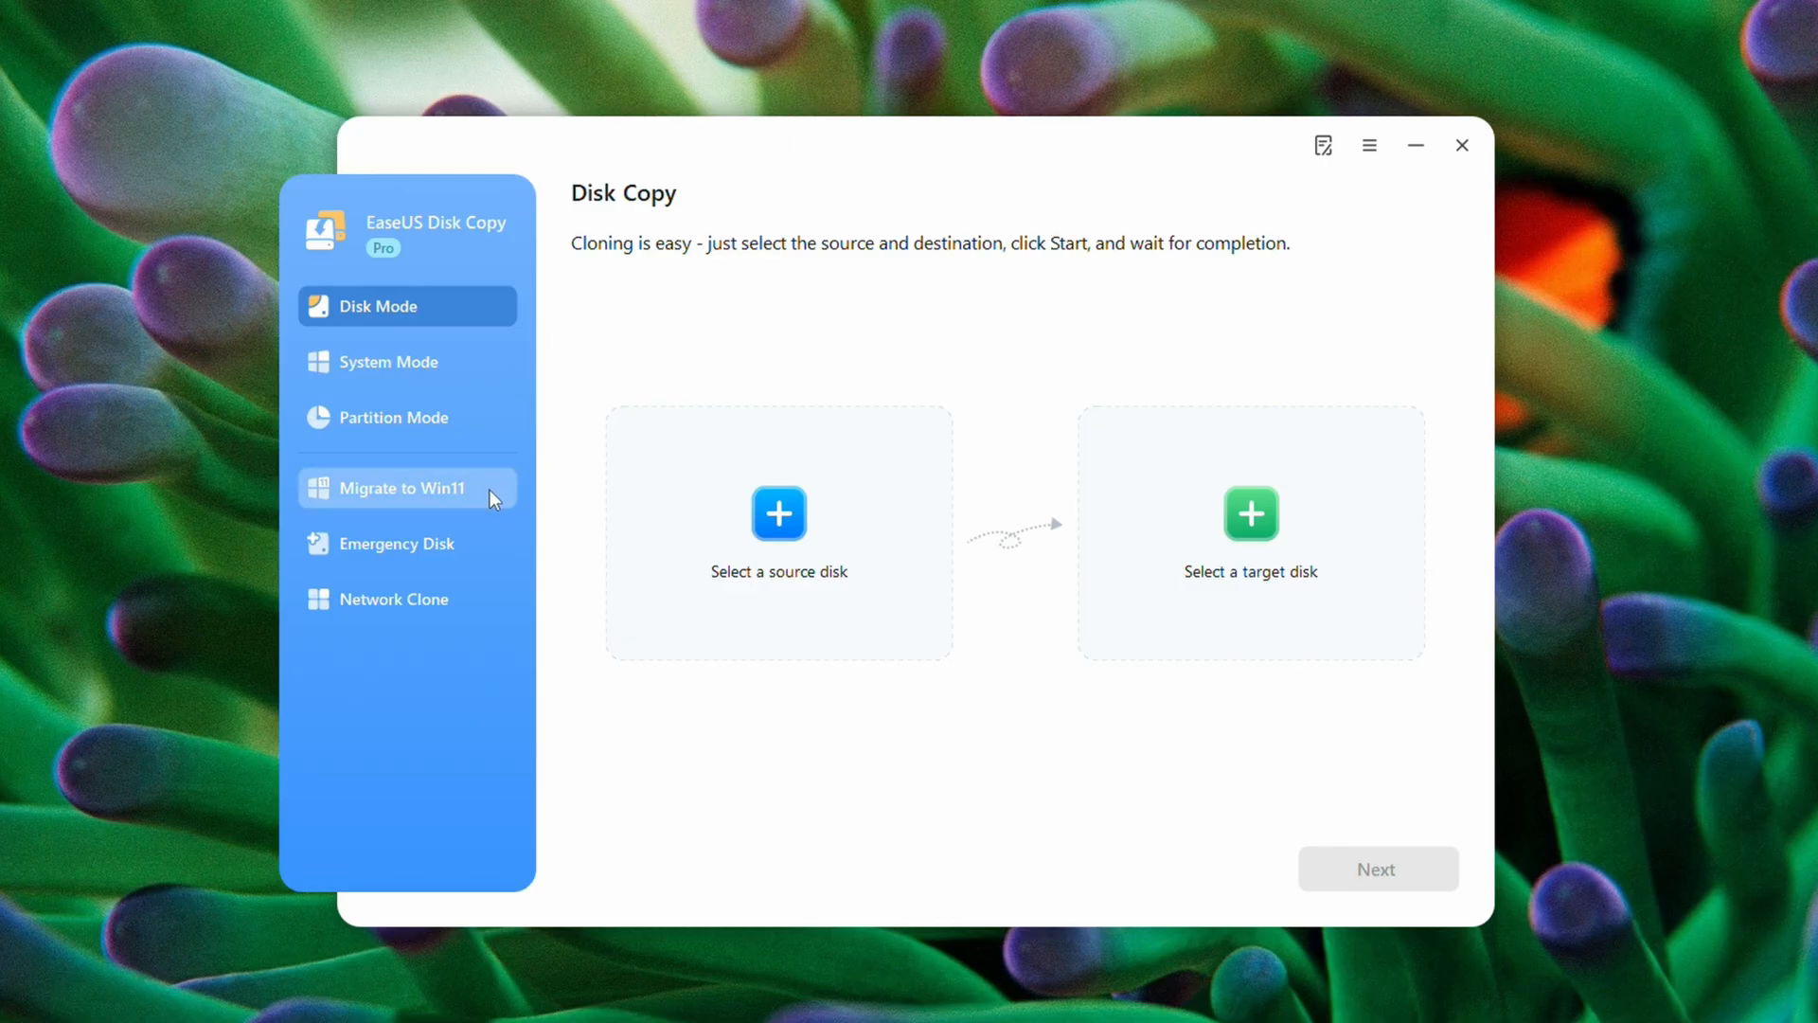
{"action": "left_click", "coordinate": [407, 487]}
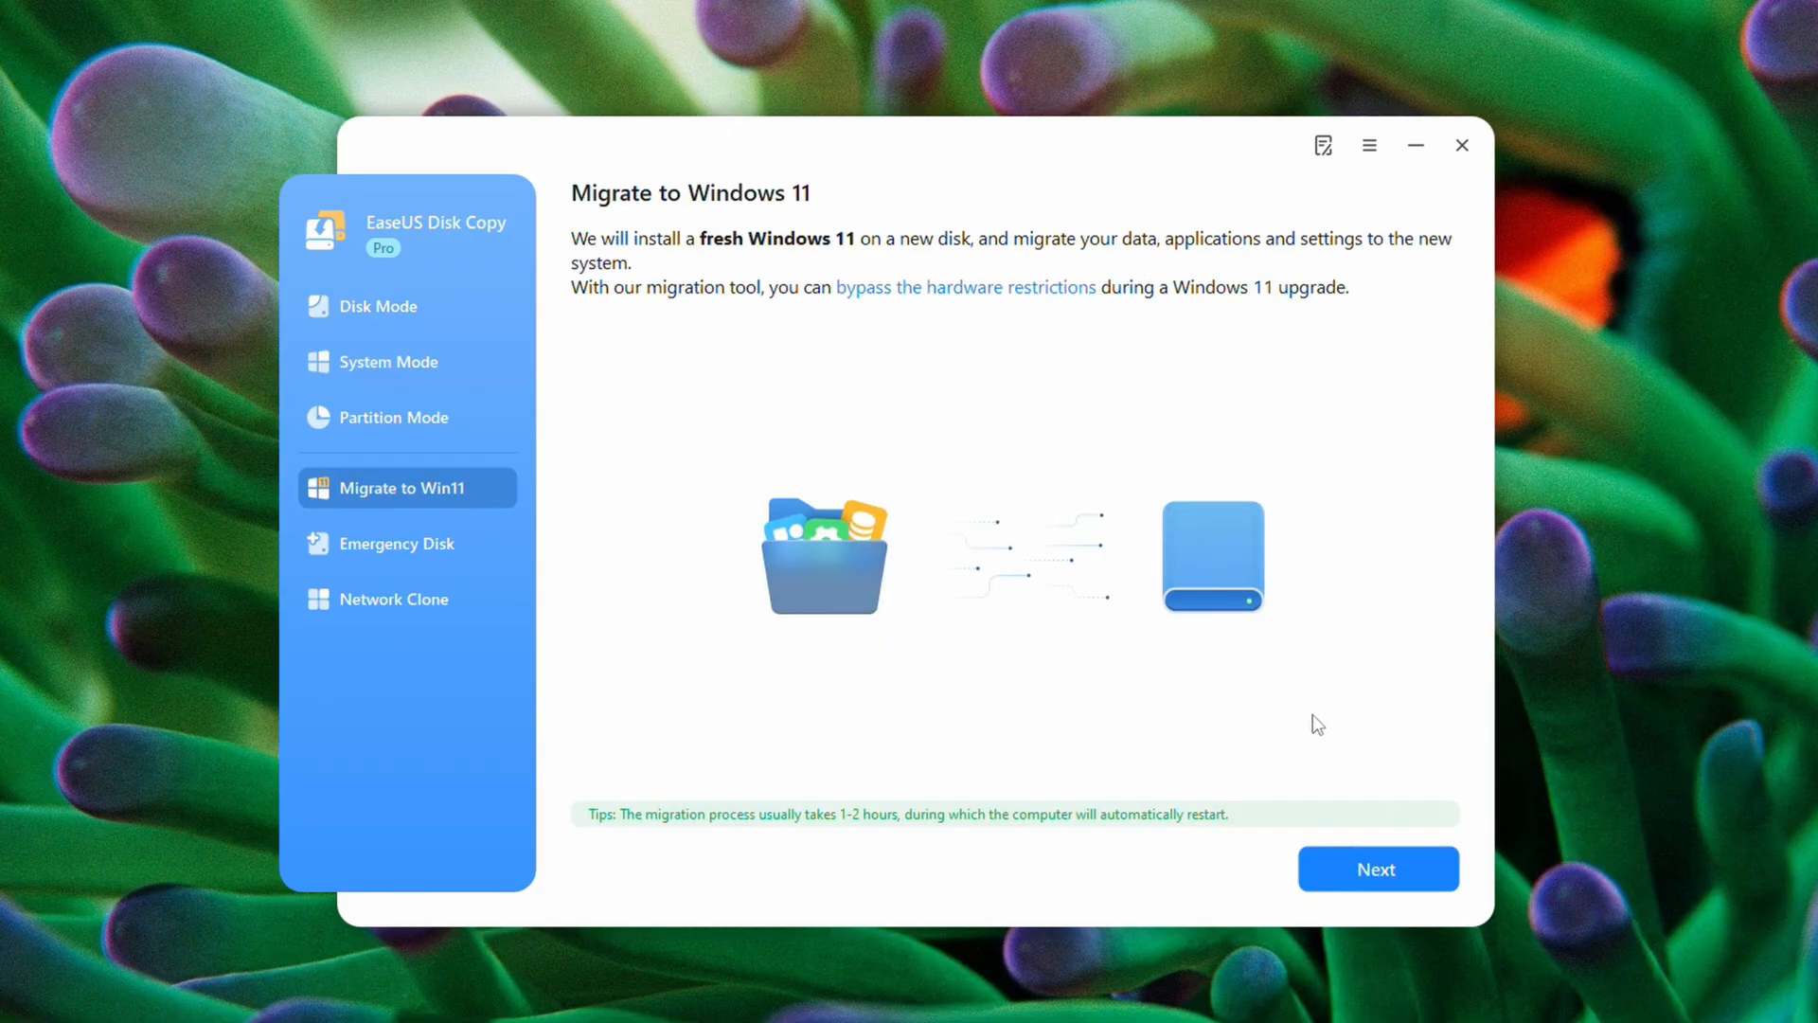
Choose Disk 3 as the migration target disk and bring up the target OS choices.
{"action": "left_click", "coordinate": [1377, 870]}
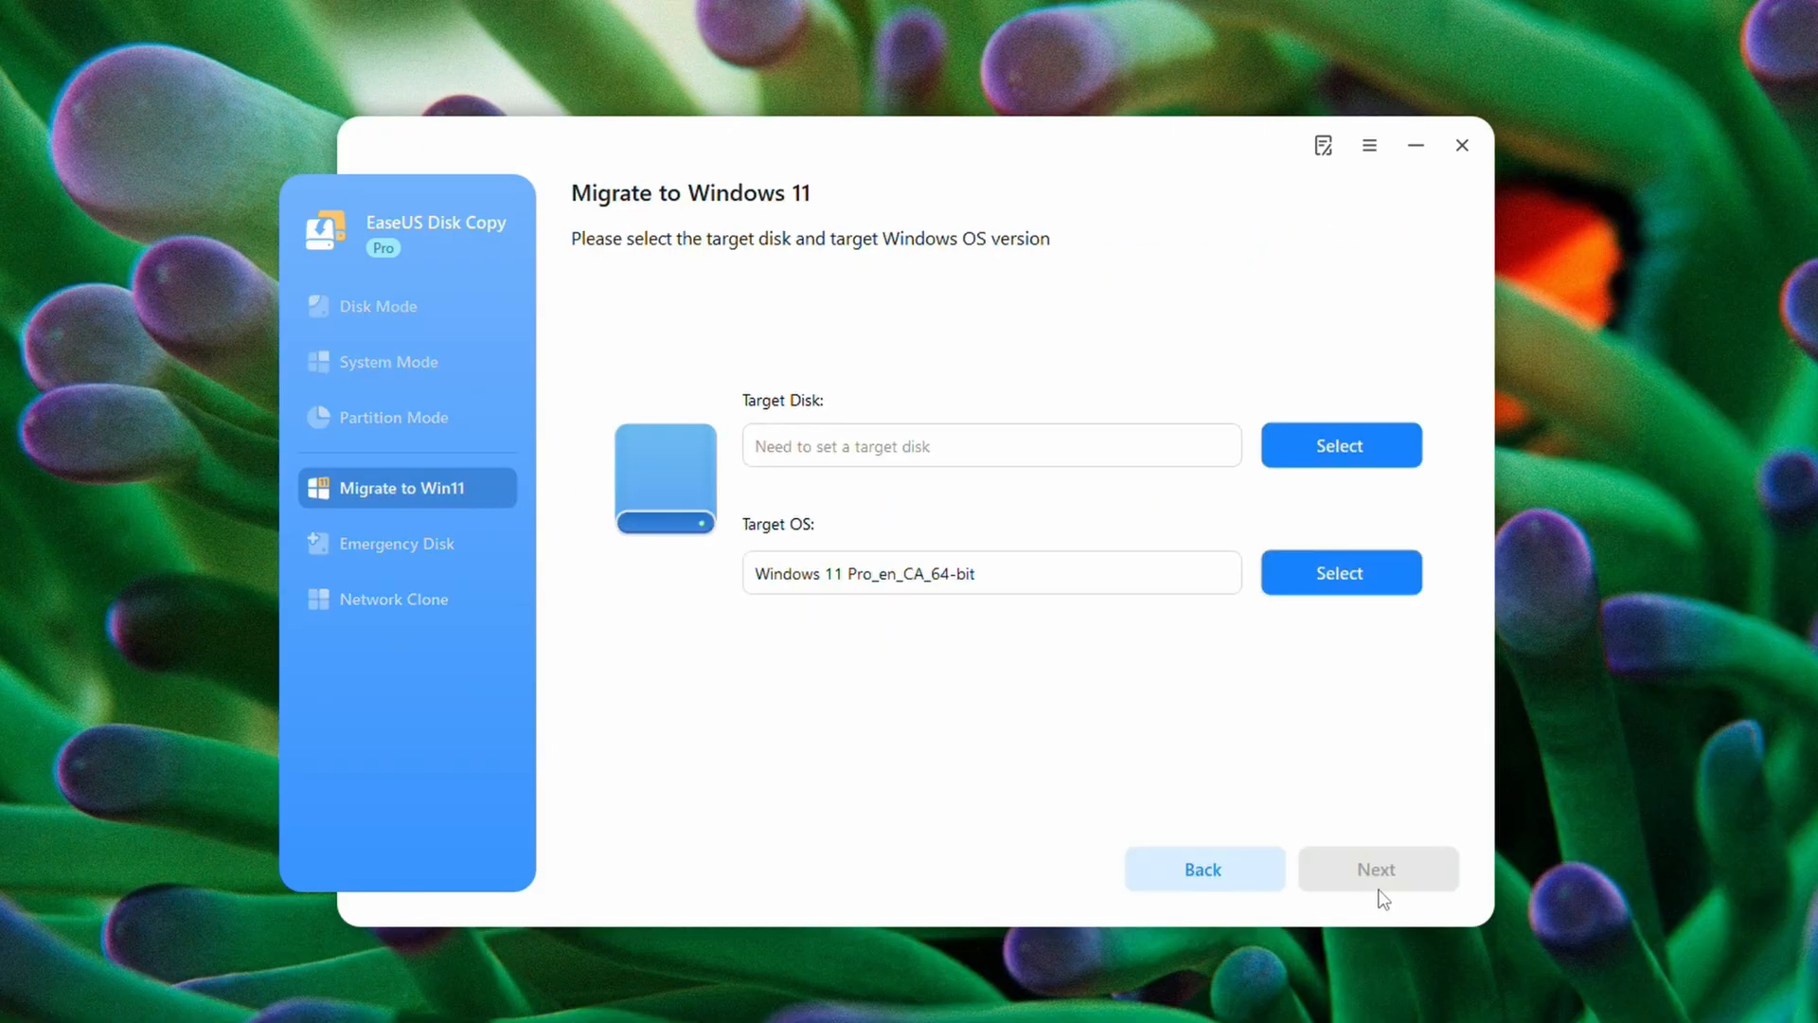
{"action": "mouse_move", "coordinate": [1341, 443]}
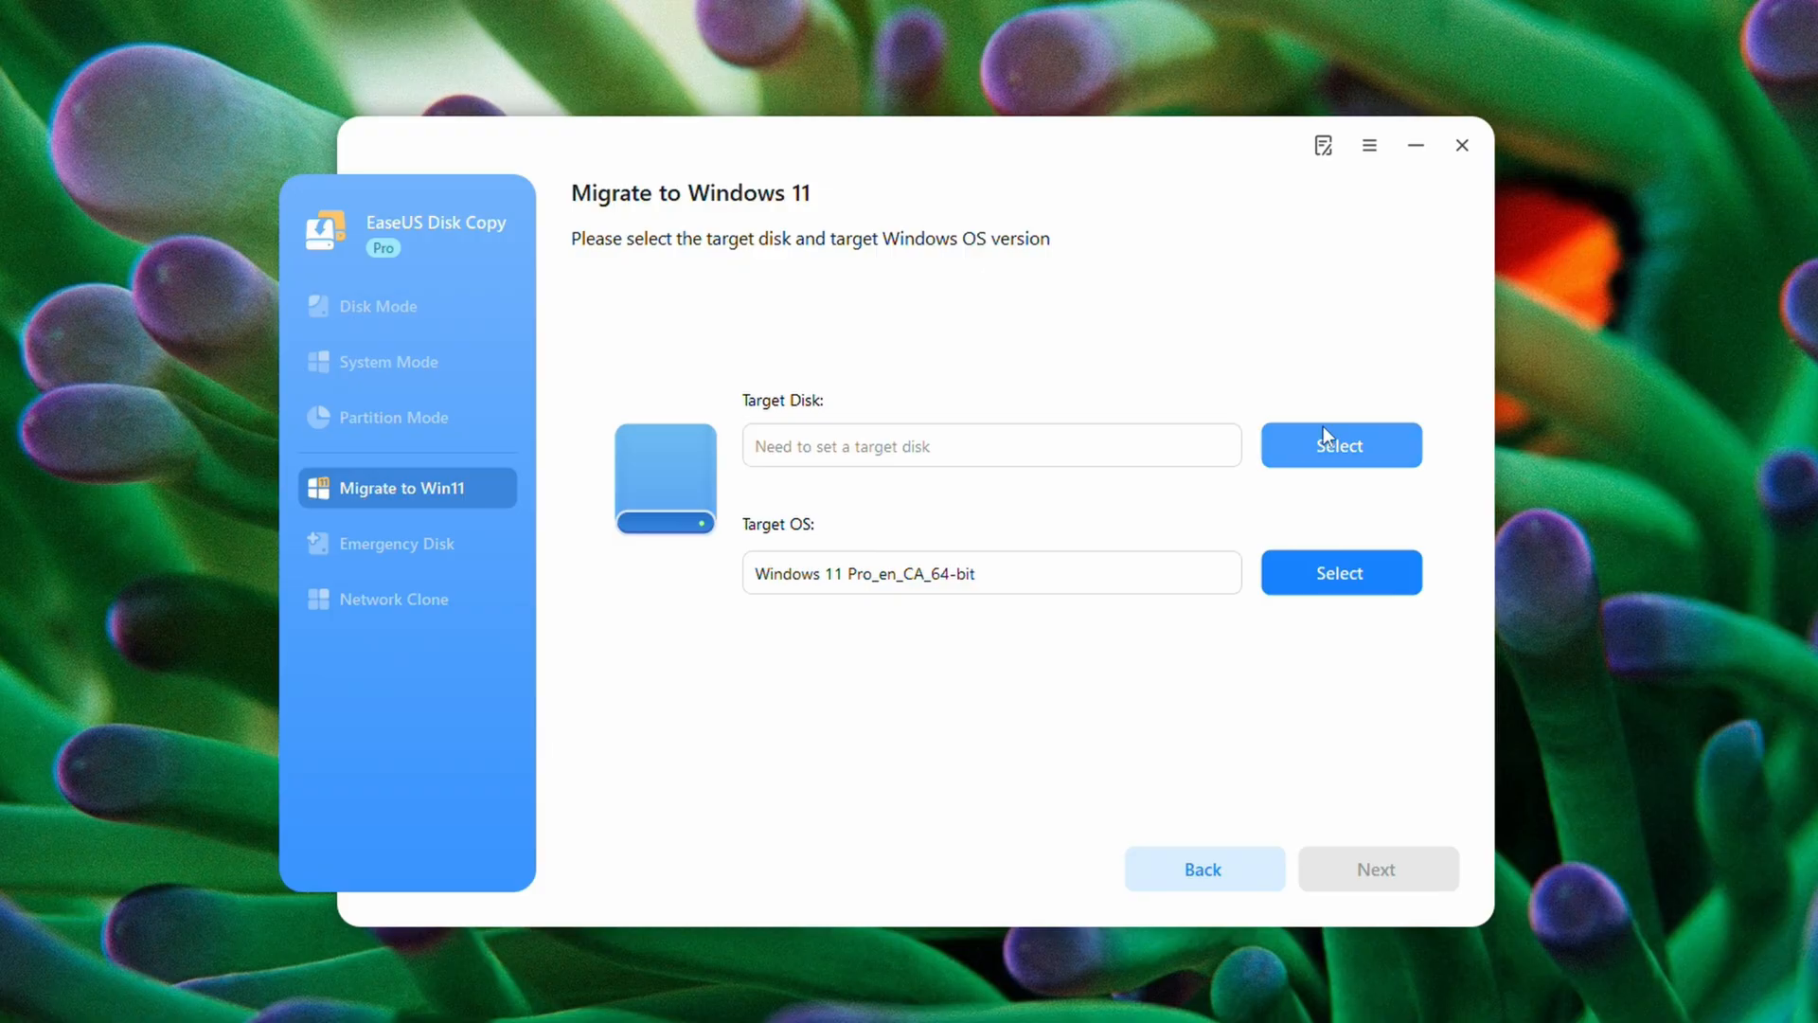
{"action": "left_click", "coordinate": [1339, 443]}
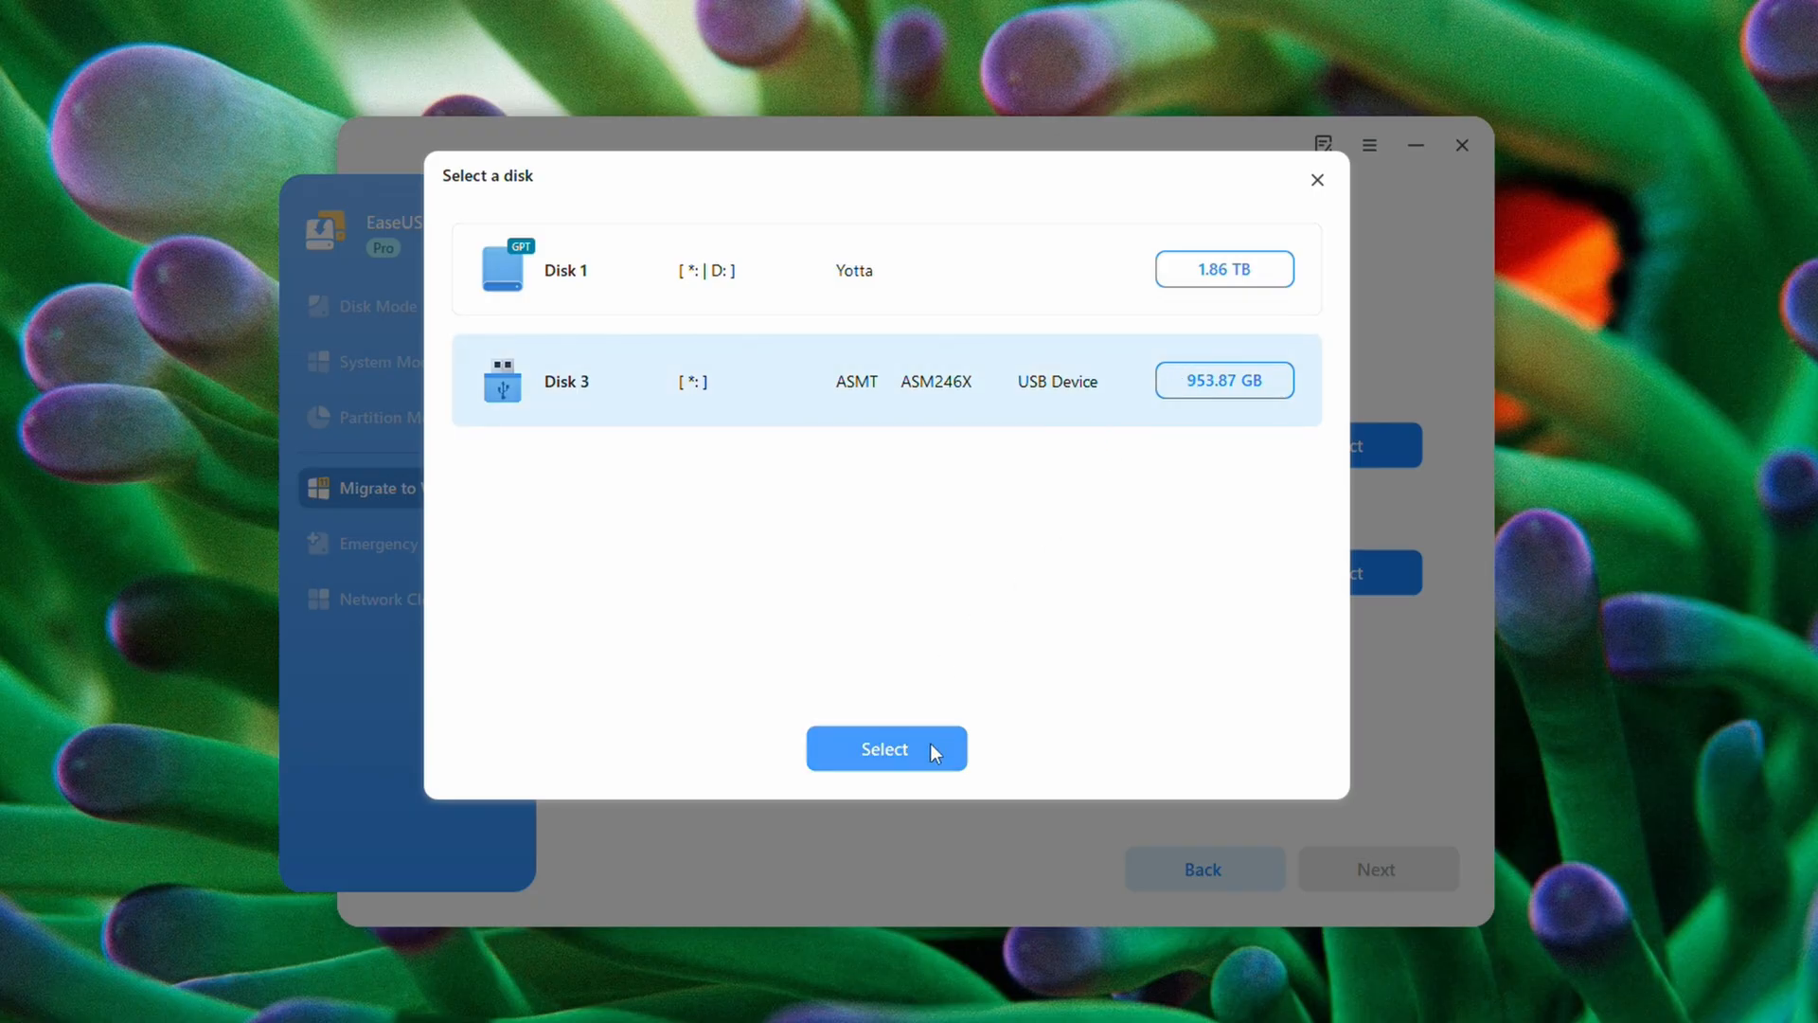
{"action": "left_click", "coordinate": [885, 748]}
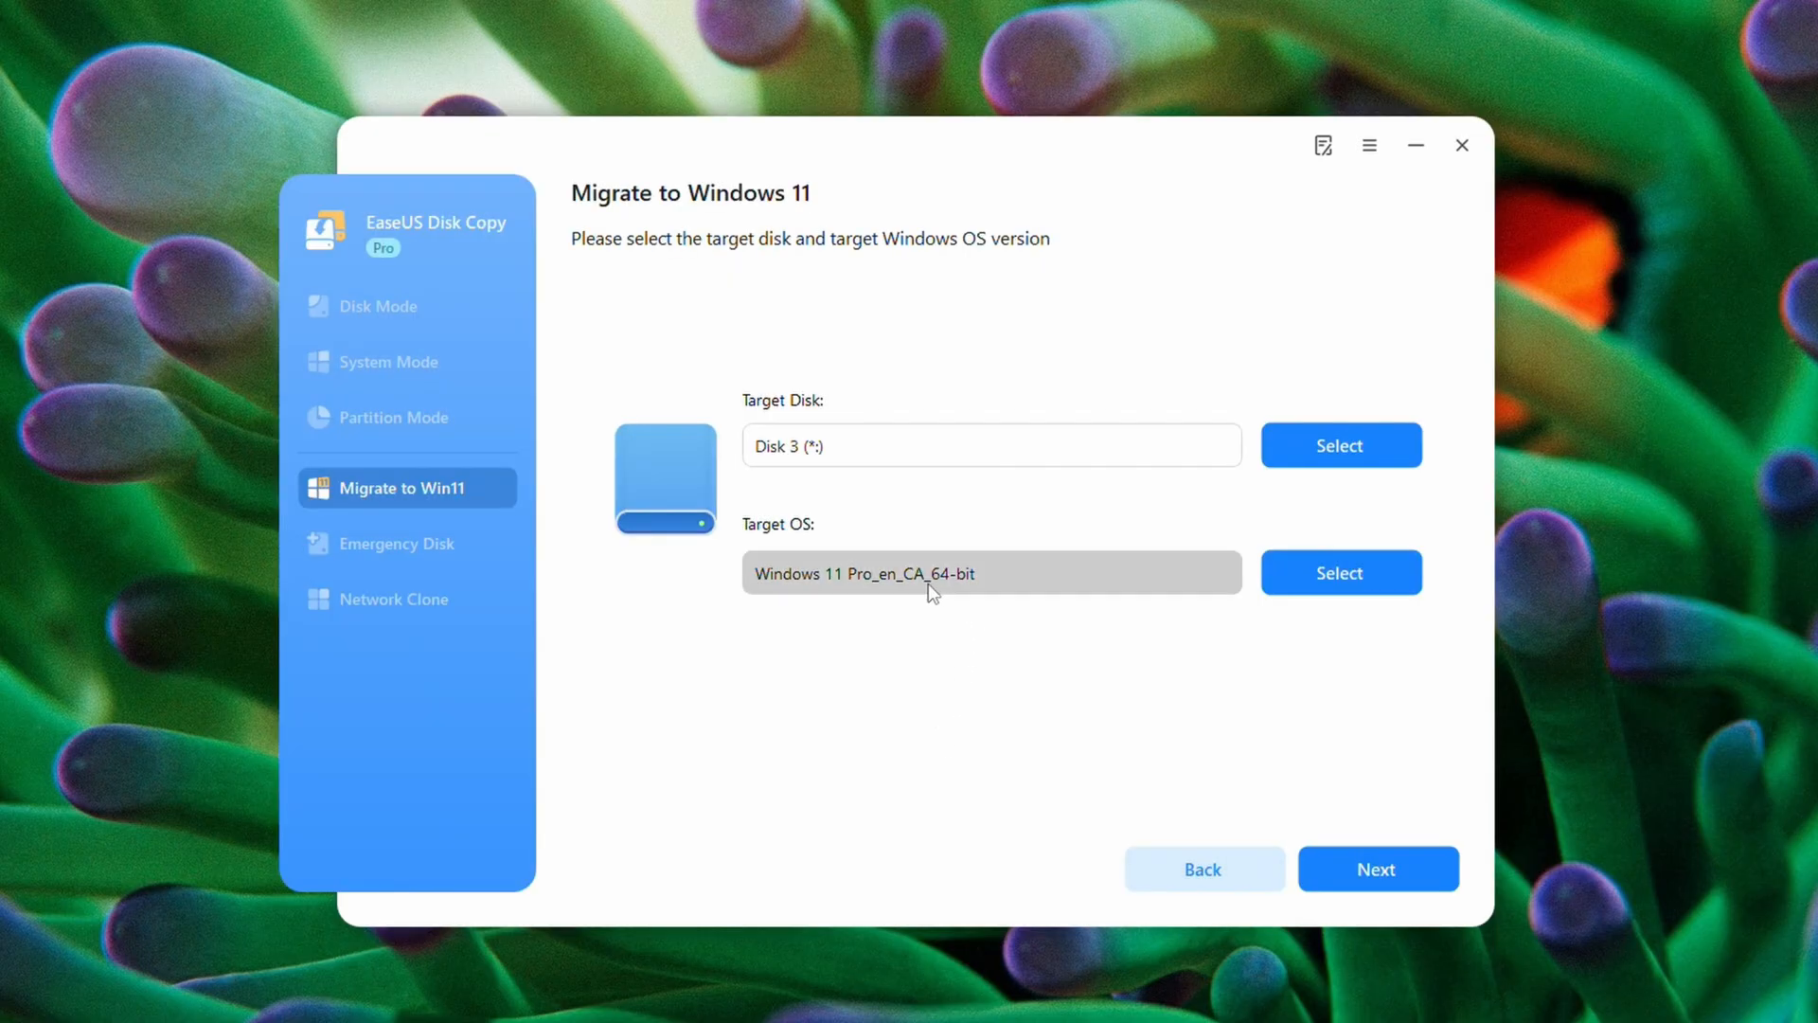
{"action": "left_click", "coordinate": [1339, 572]}
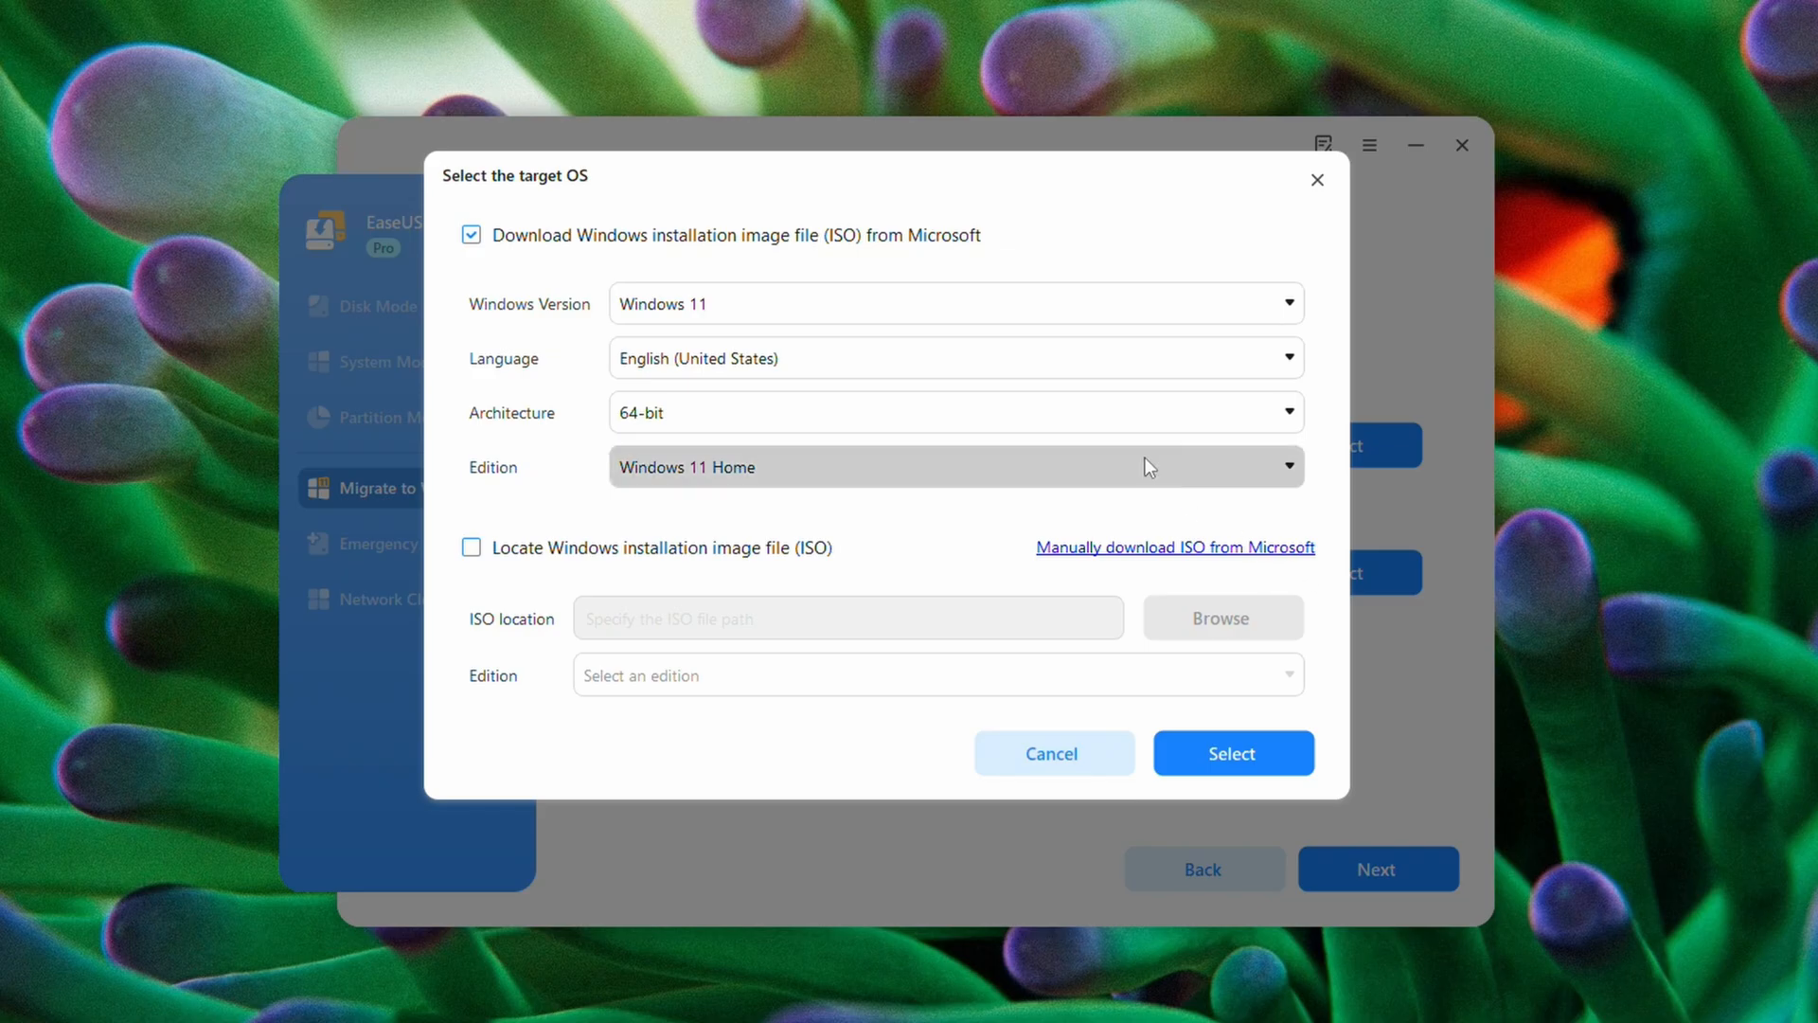
{"action": "mouse_move", "coordinate": [871, 479]}
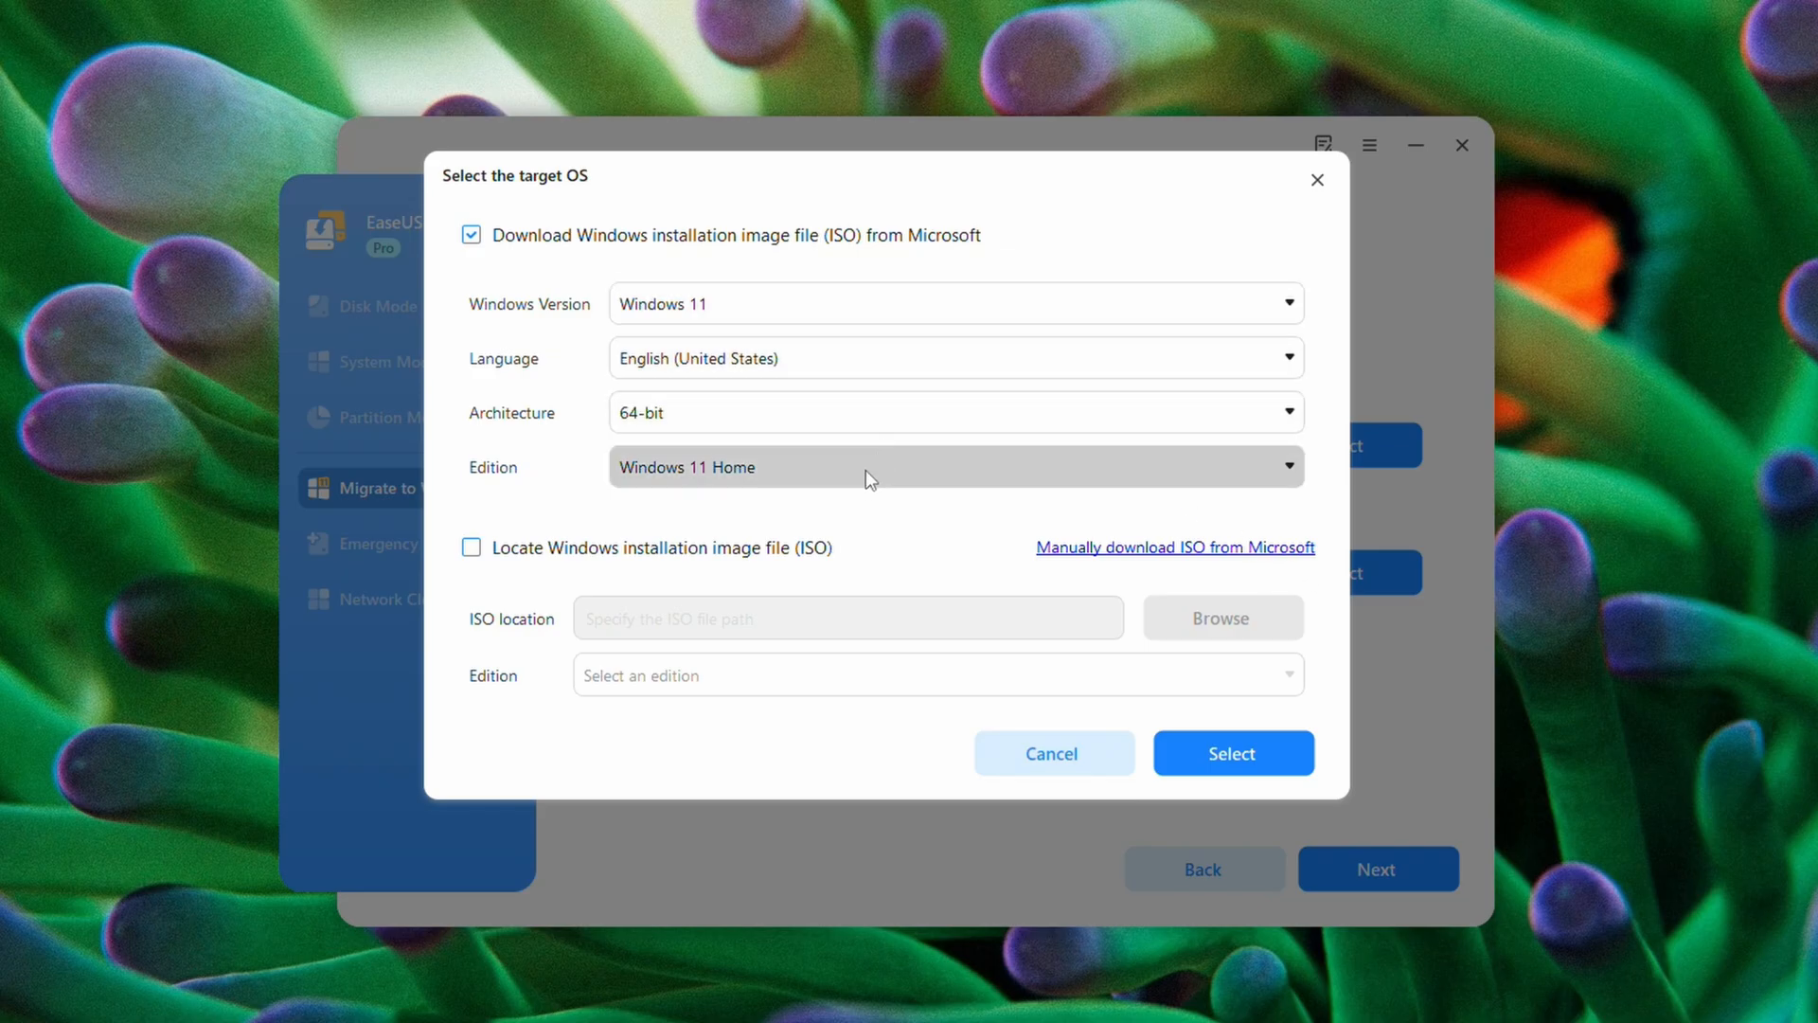
Set the target OS edition to Windows 11 Pro, English (US), 64-bit and confirm.
{"action": "left_click", "coordinate": [951, 466]}
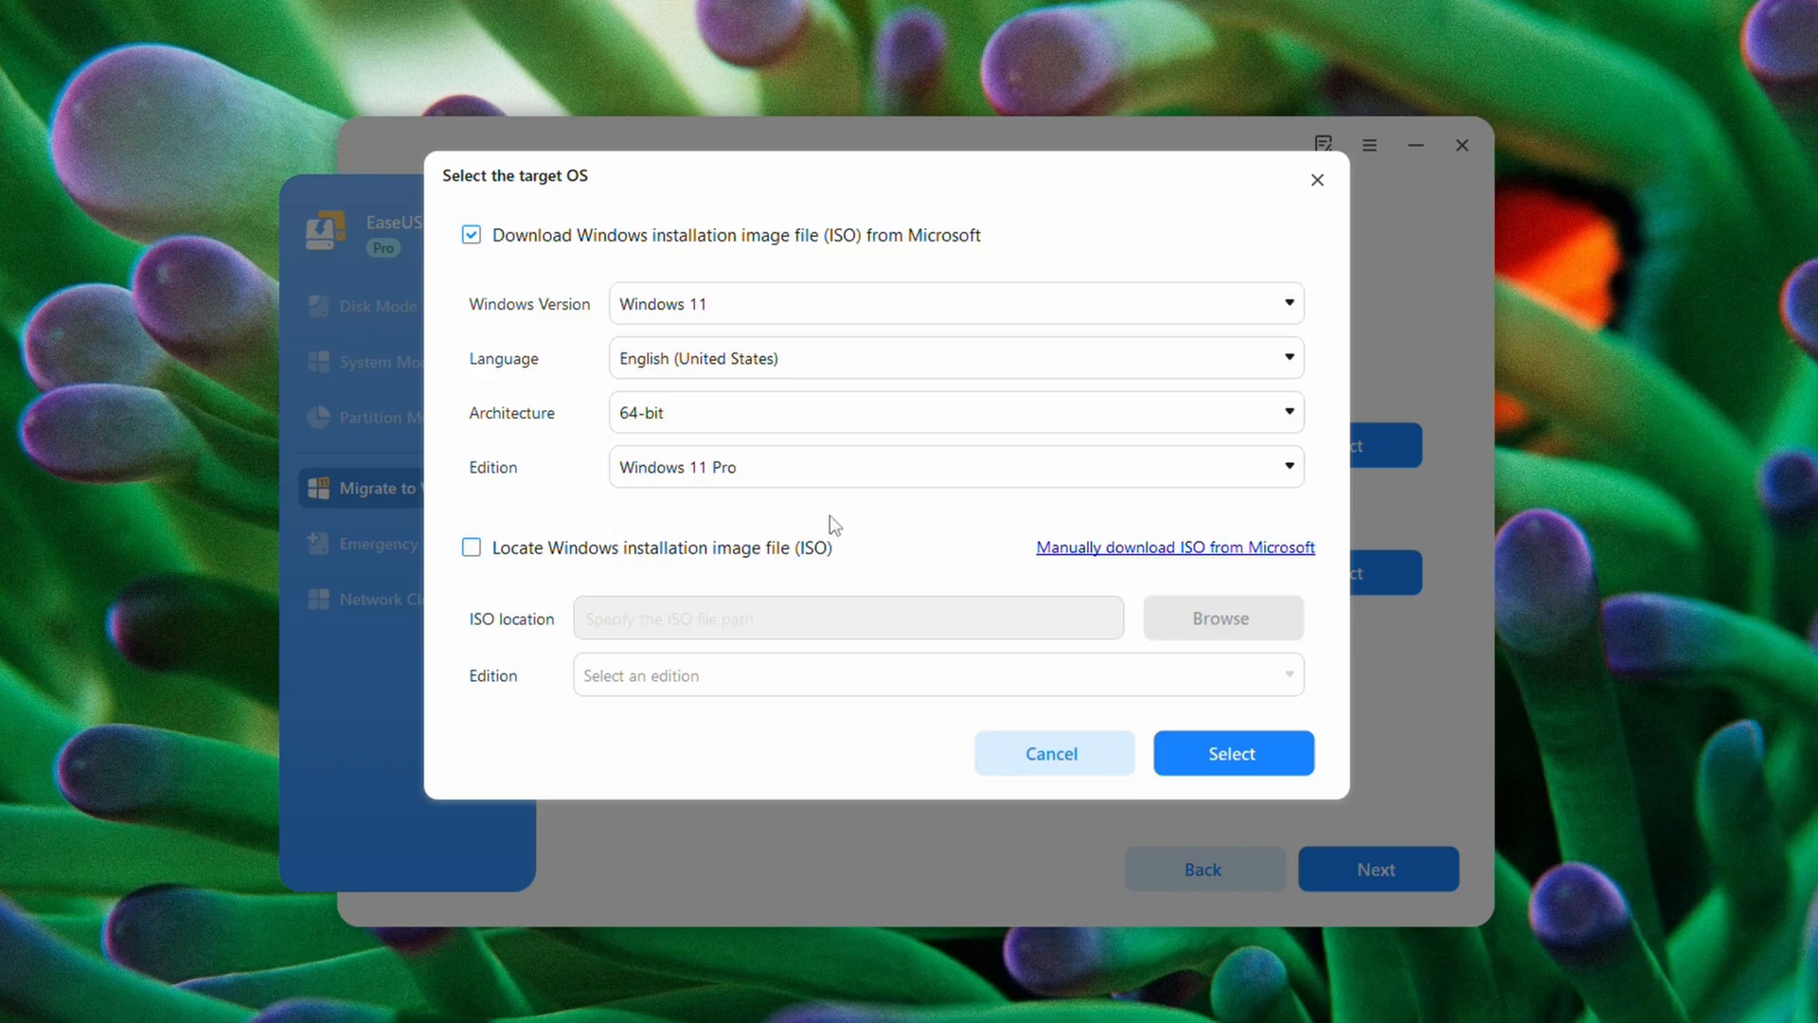
{"action": "mouse_move", "coordinate": [788, 427]}
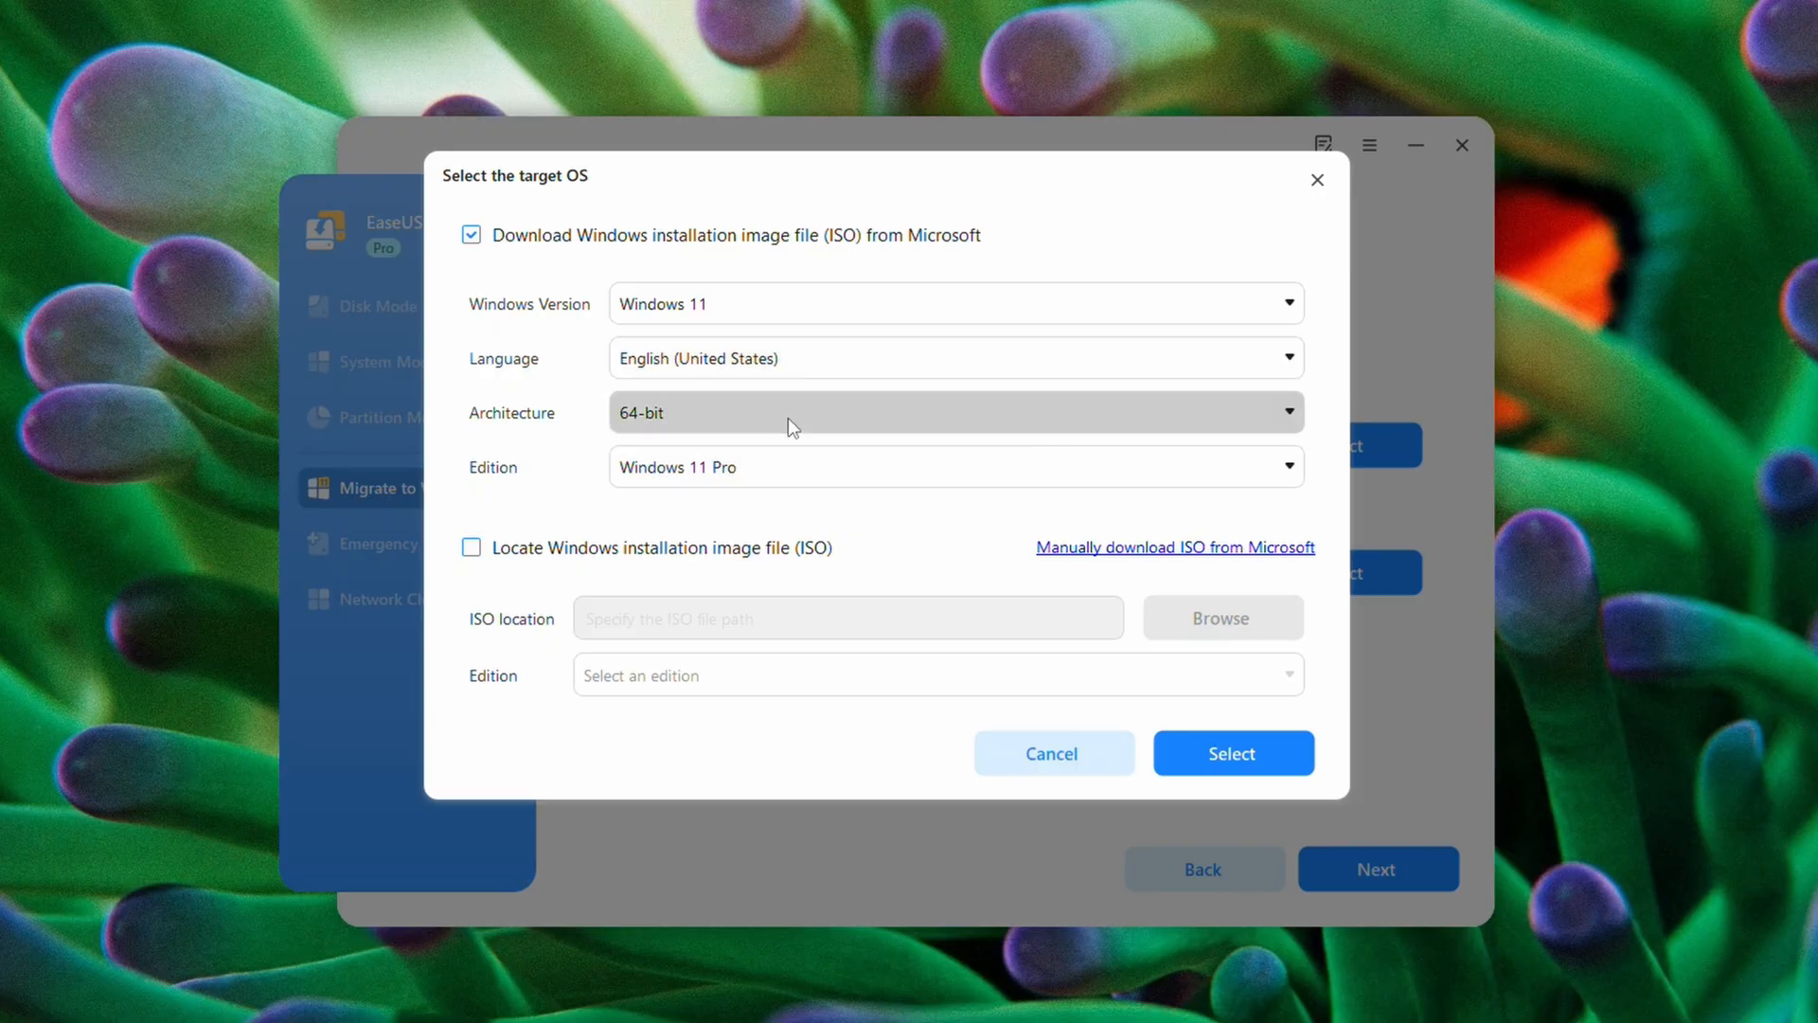
{"action": "mouse_move", "coordinate": [710, 557]}
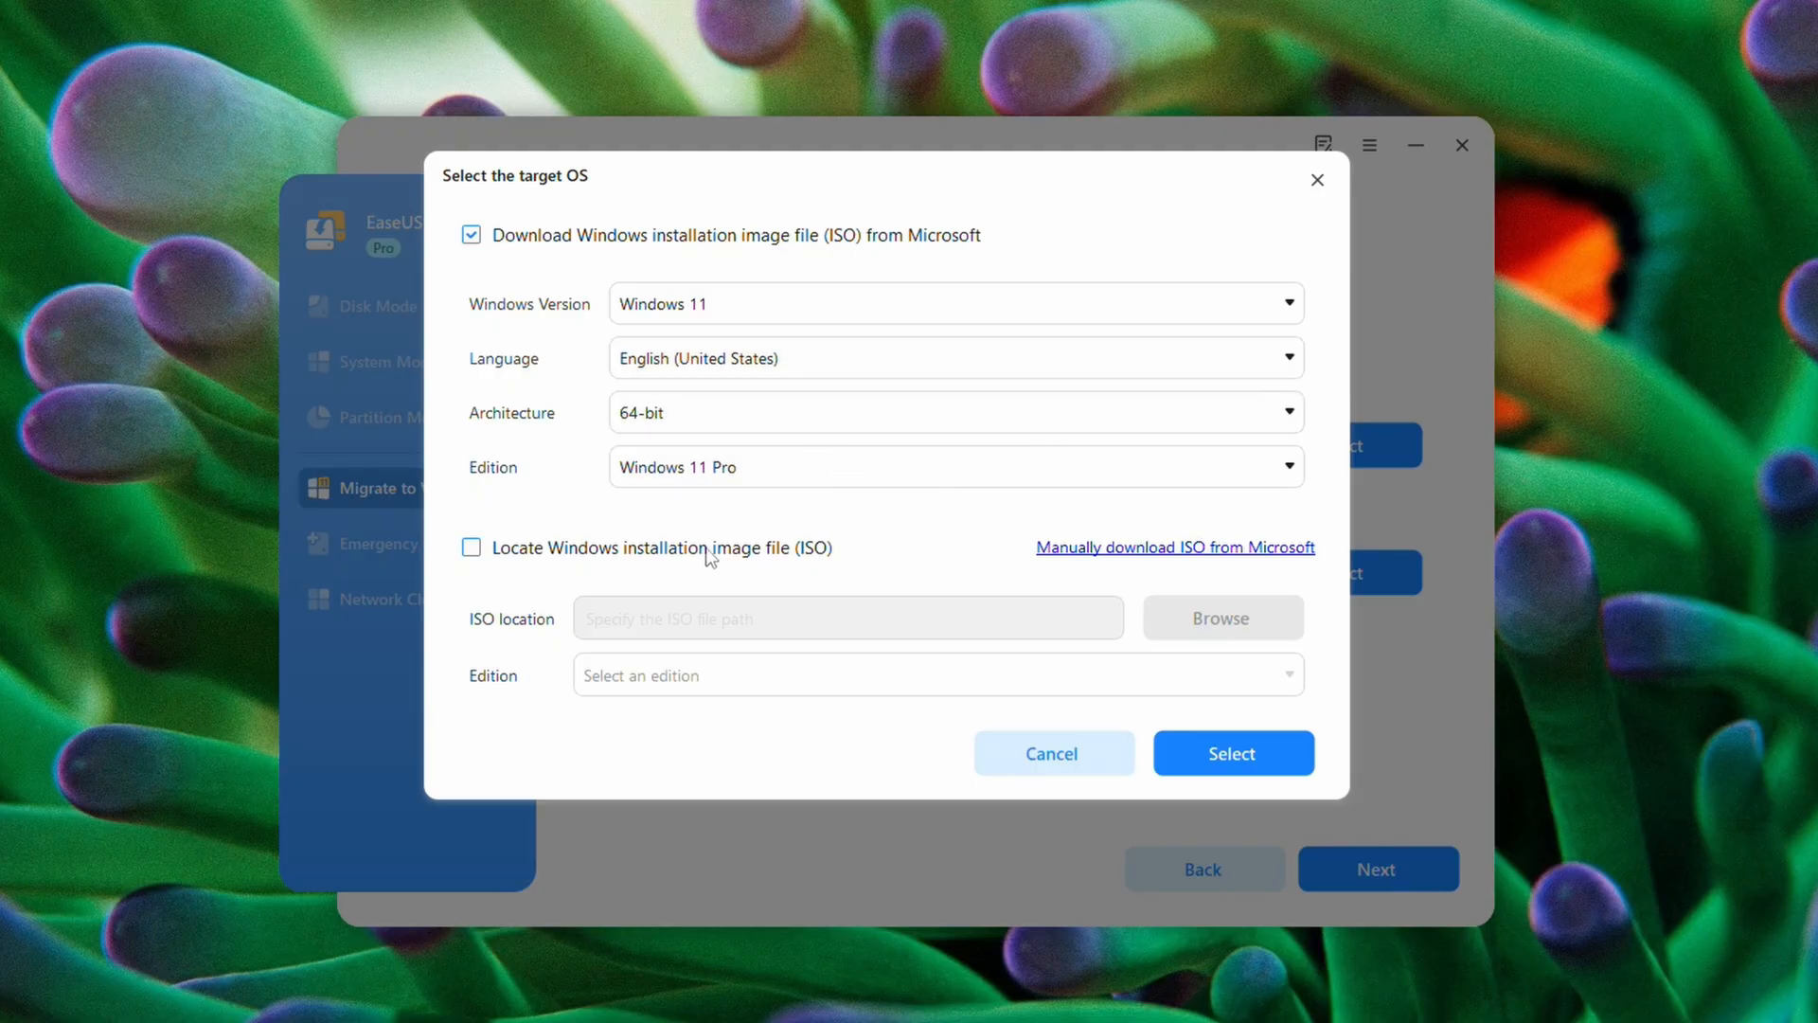
{"action": "left_click", "coordinate": [1231, 752]}
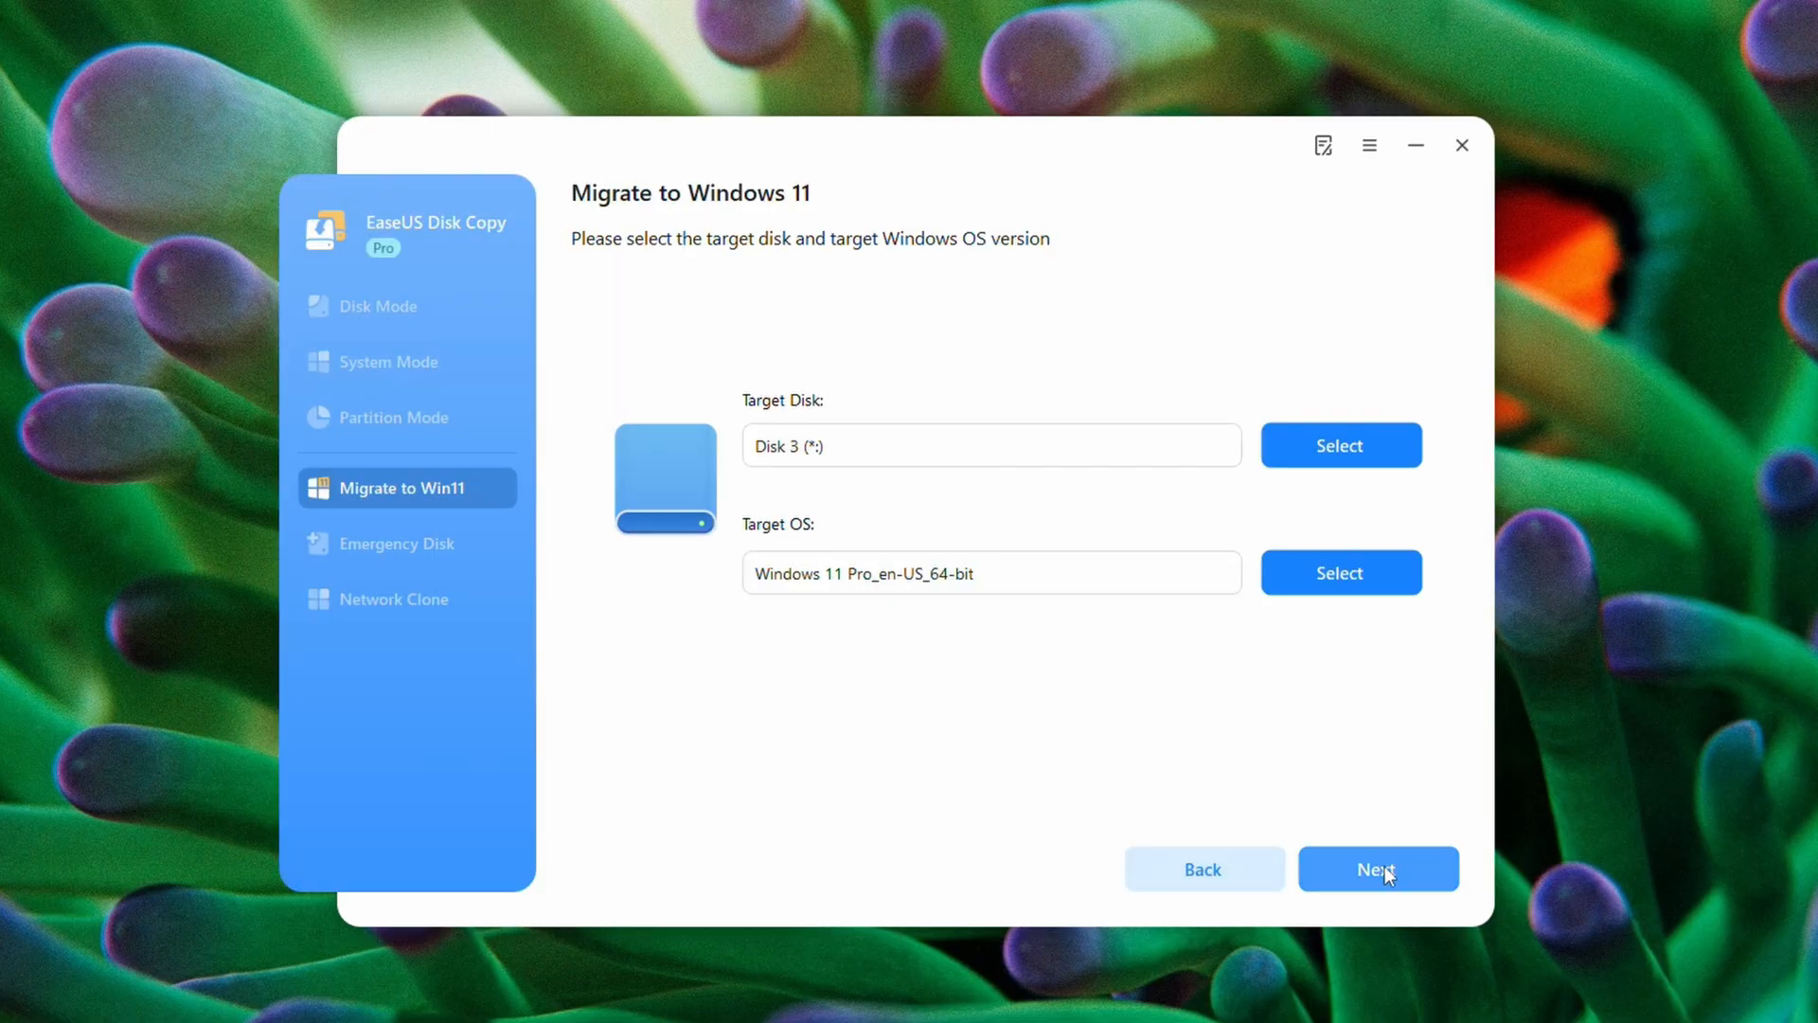
Launch the migration and accept the warning that the target disk's data will be erased.
{"action": "left_click", "coordinate": [1377, 869]}
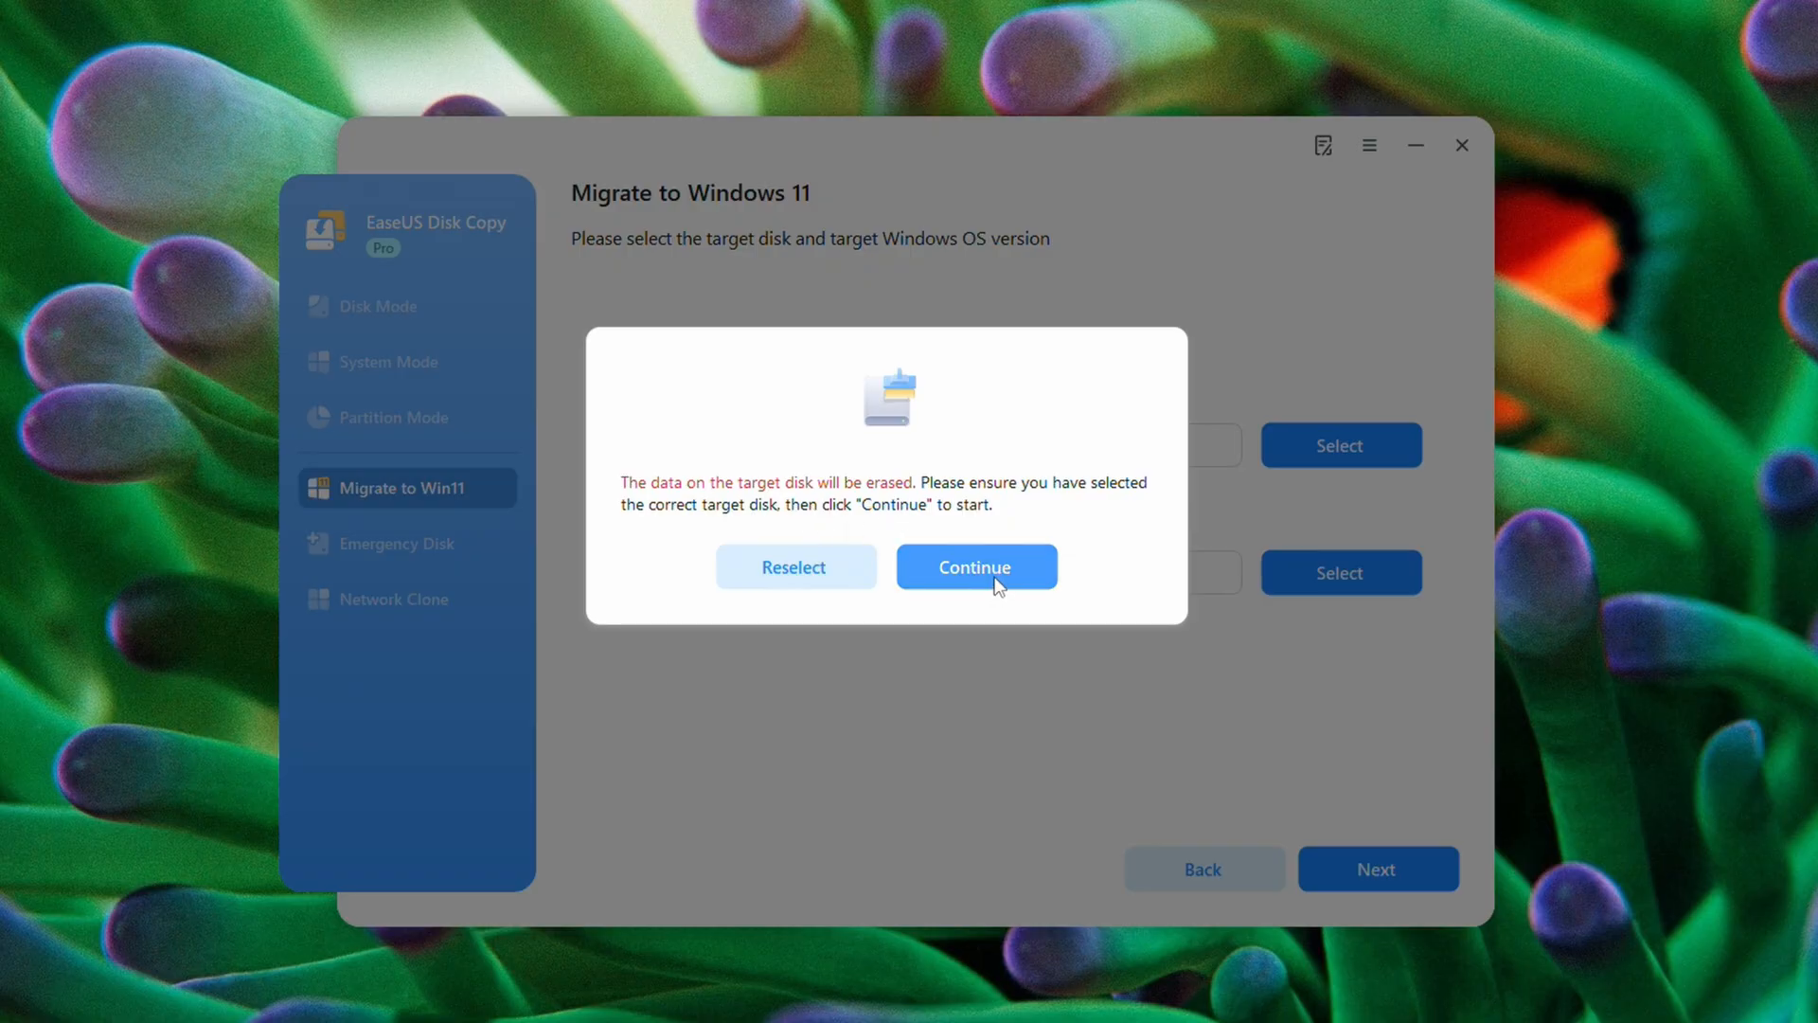
{"action": "left_click", "coordinate": [974, 566]}
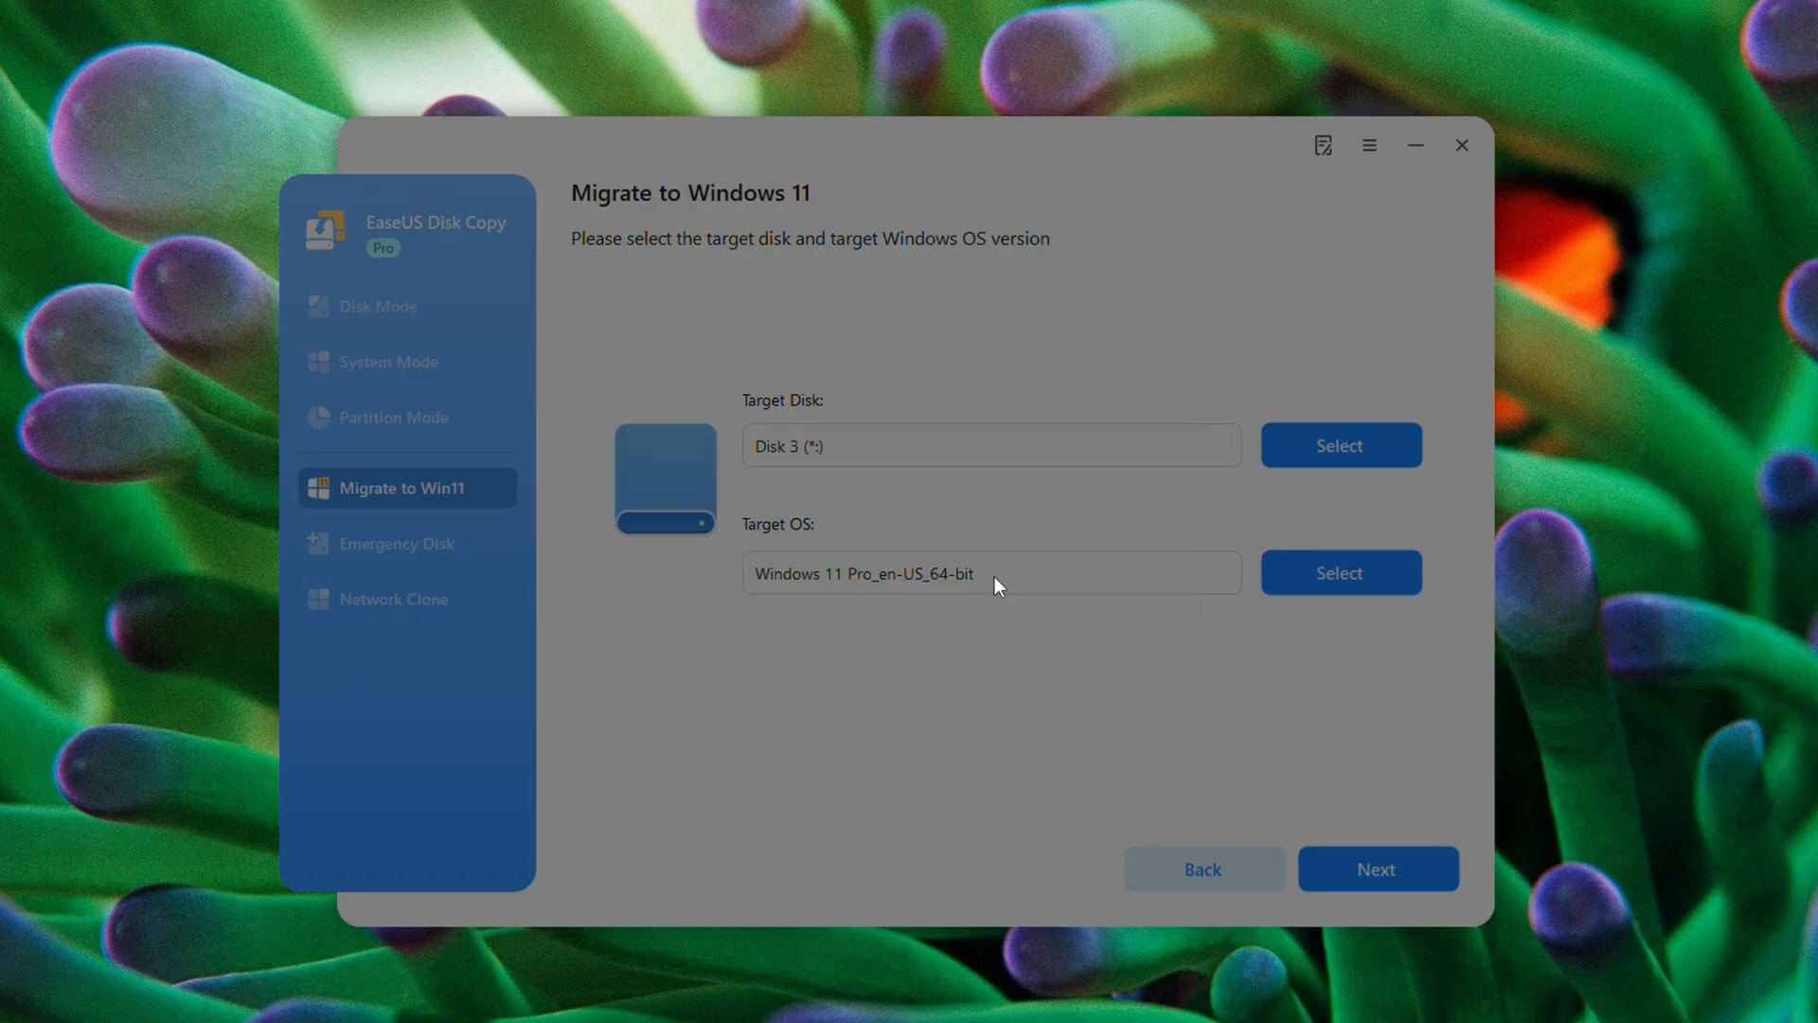
{"action": "left_click", "coordinate": [1377, 869]}
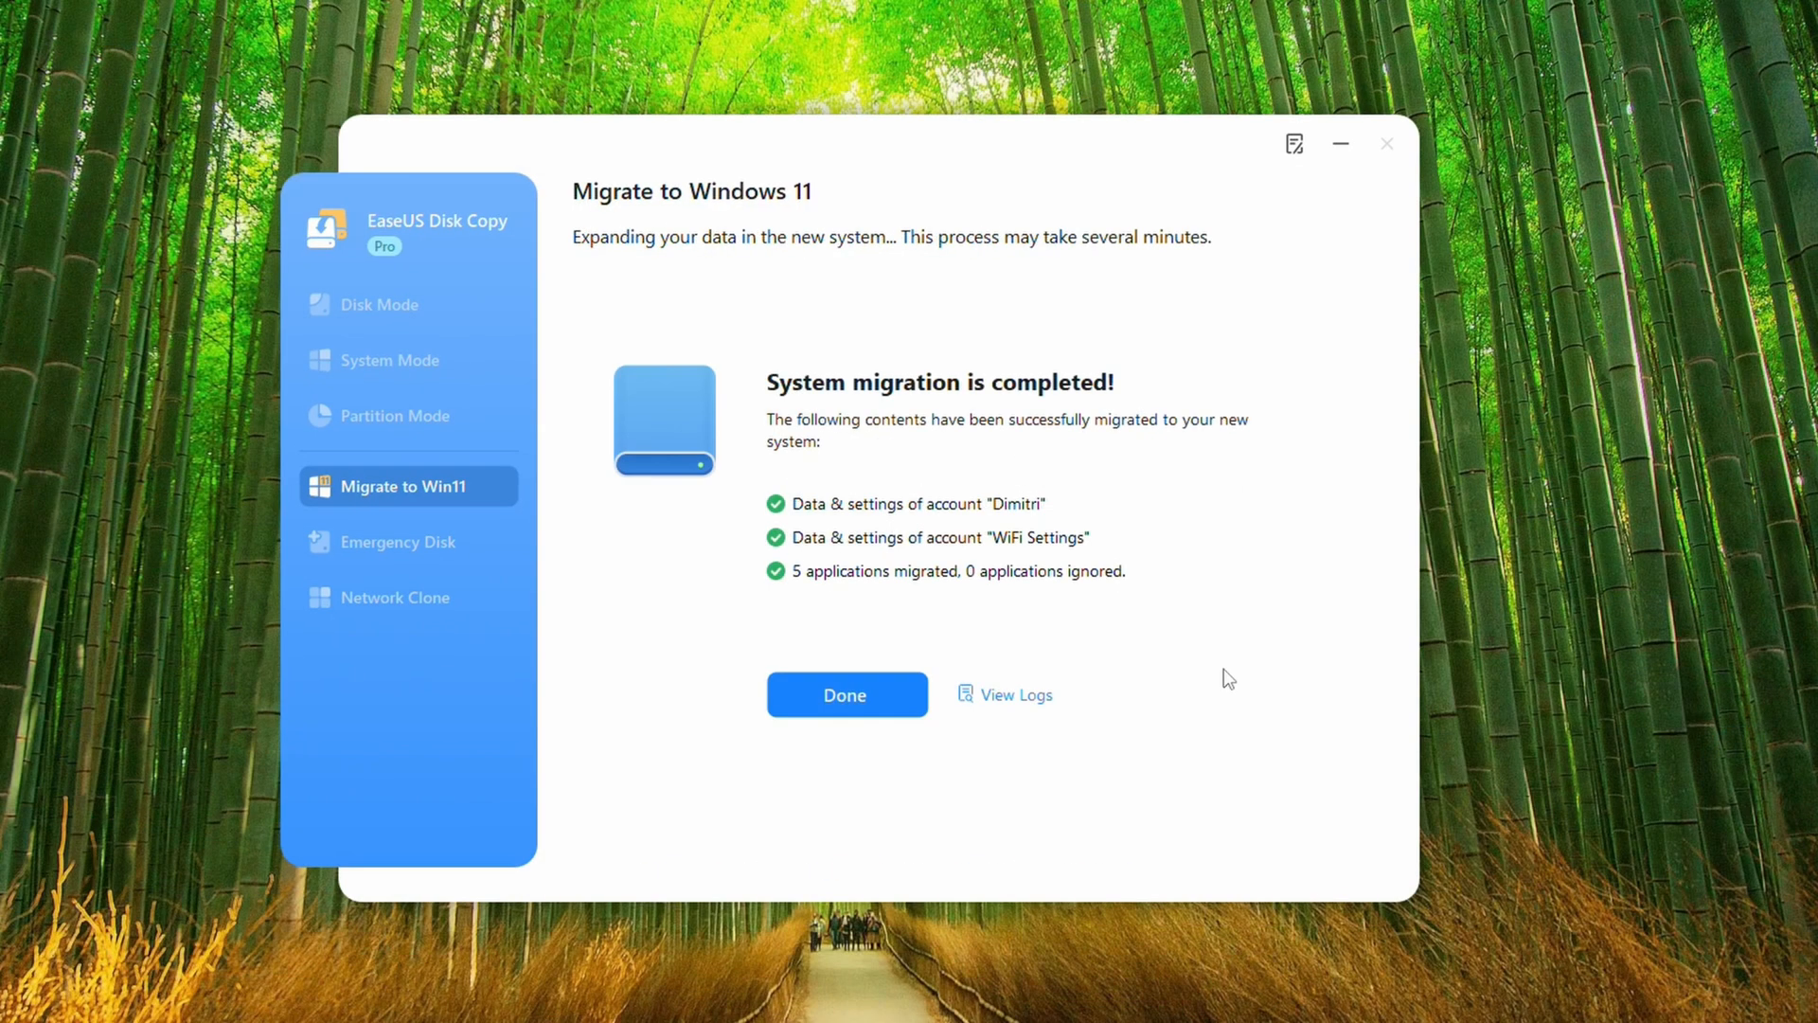
{"action": "mouse_move", "coordinate": [909, 525]}
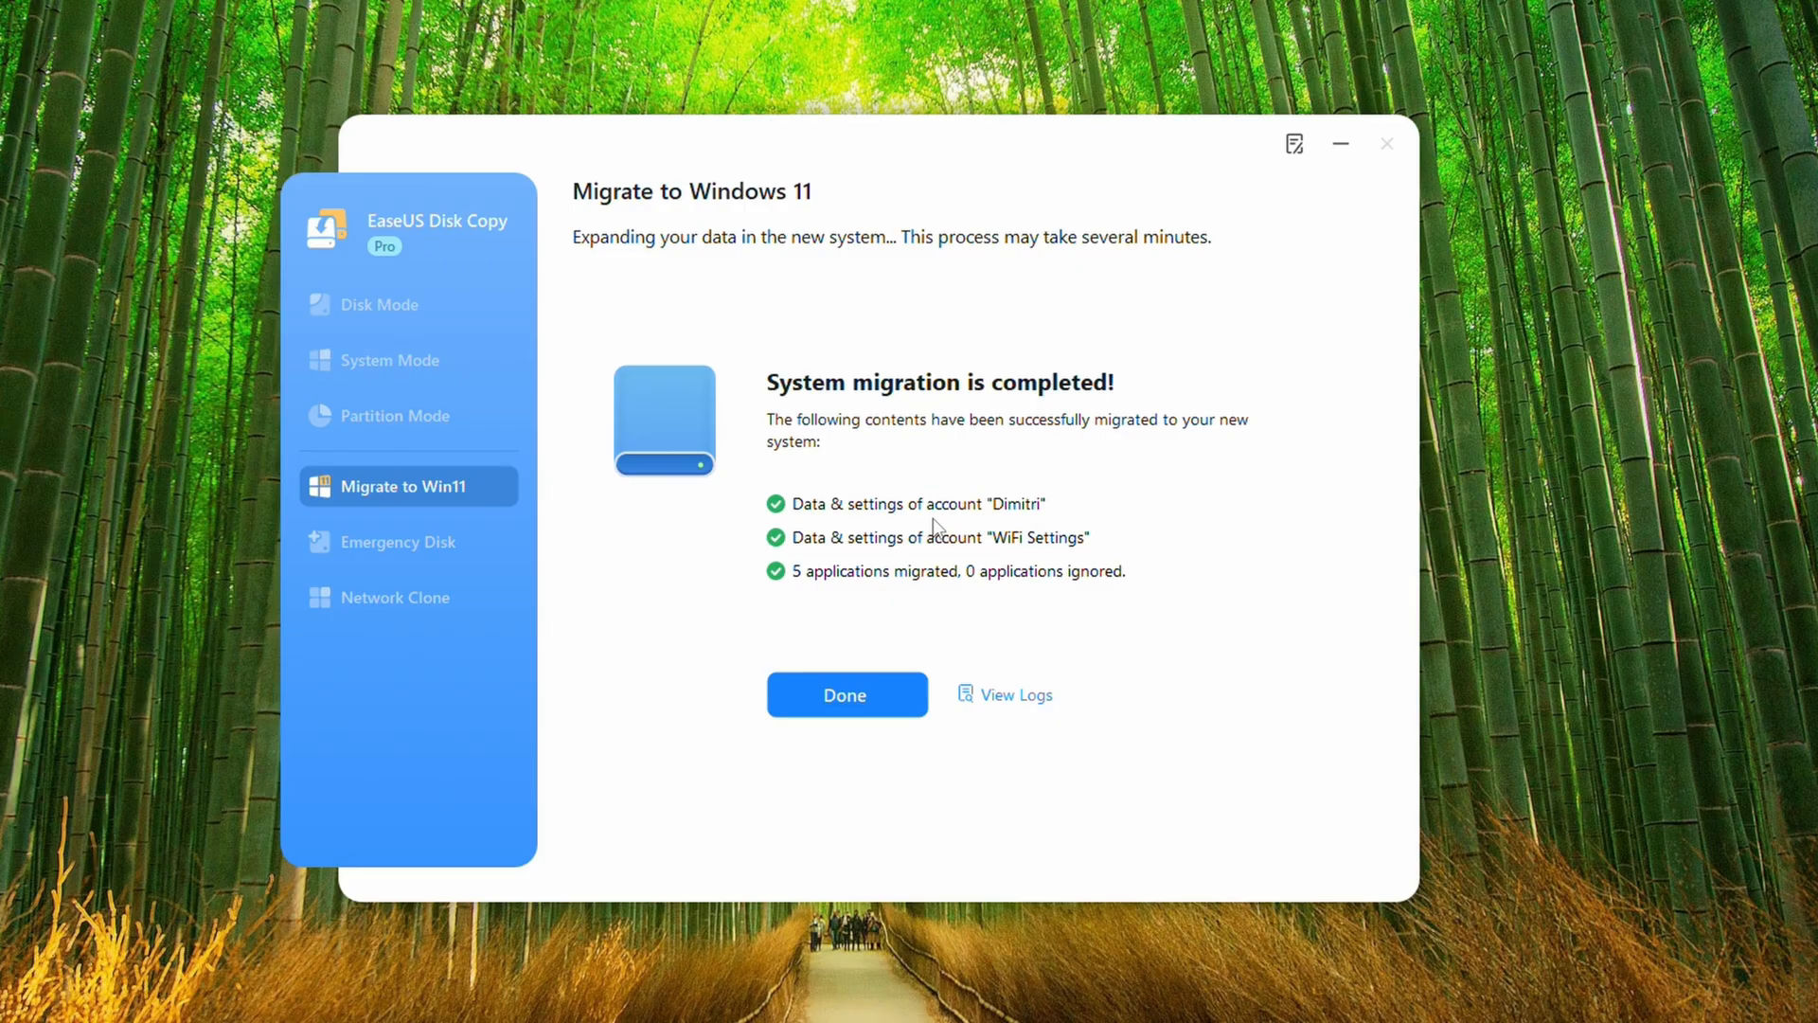
{"action": "mouse_move", "coordinate": [833, 593]}
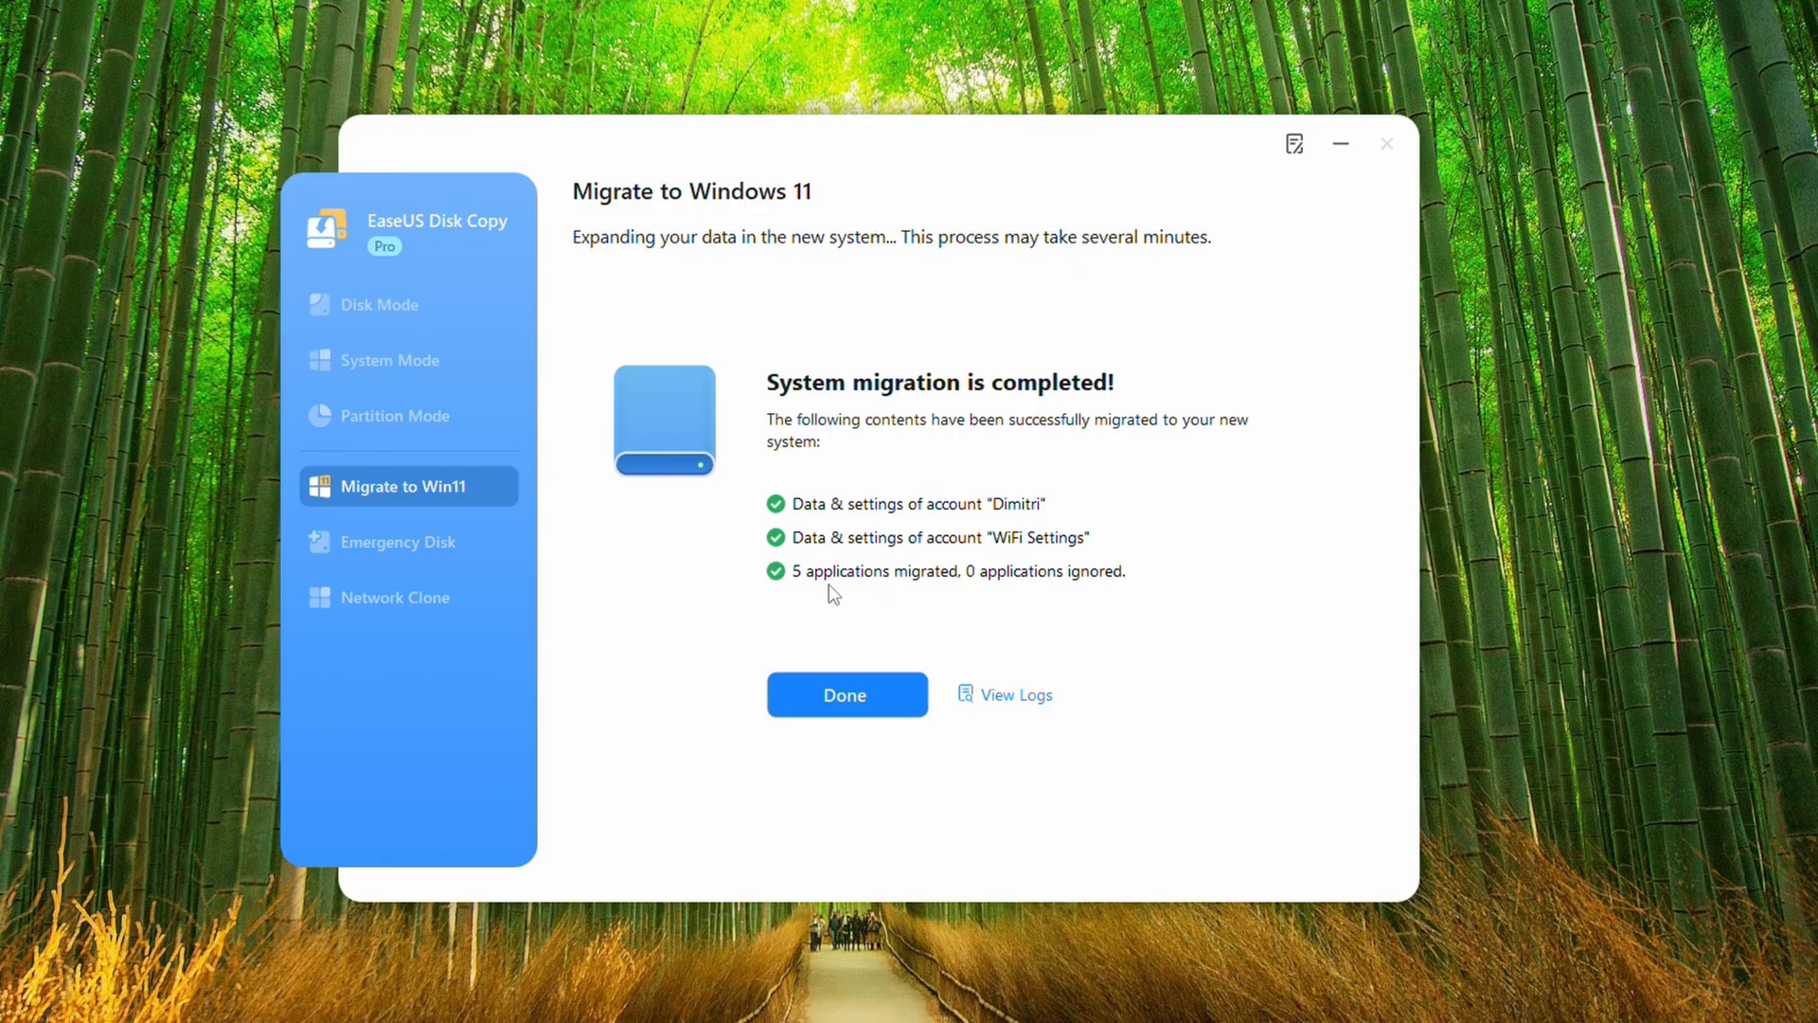
{"action": "mouse_move", "coordinate": [1006, 695]}
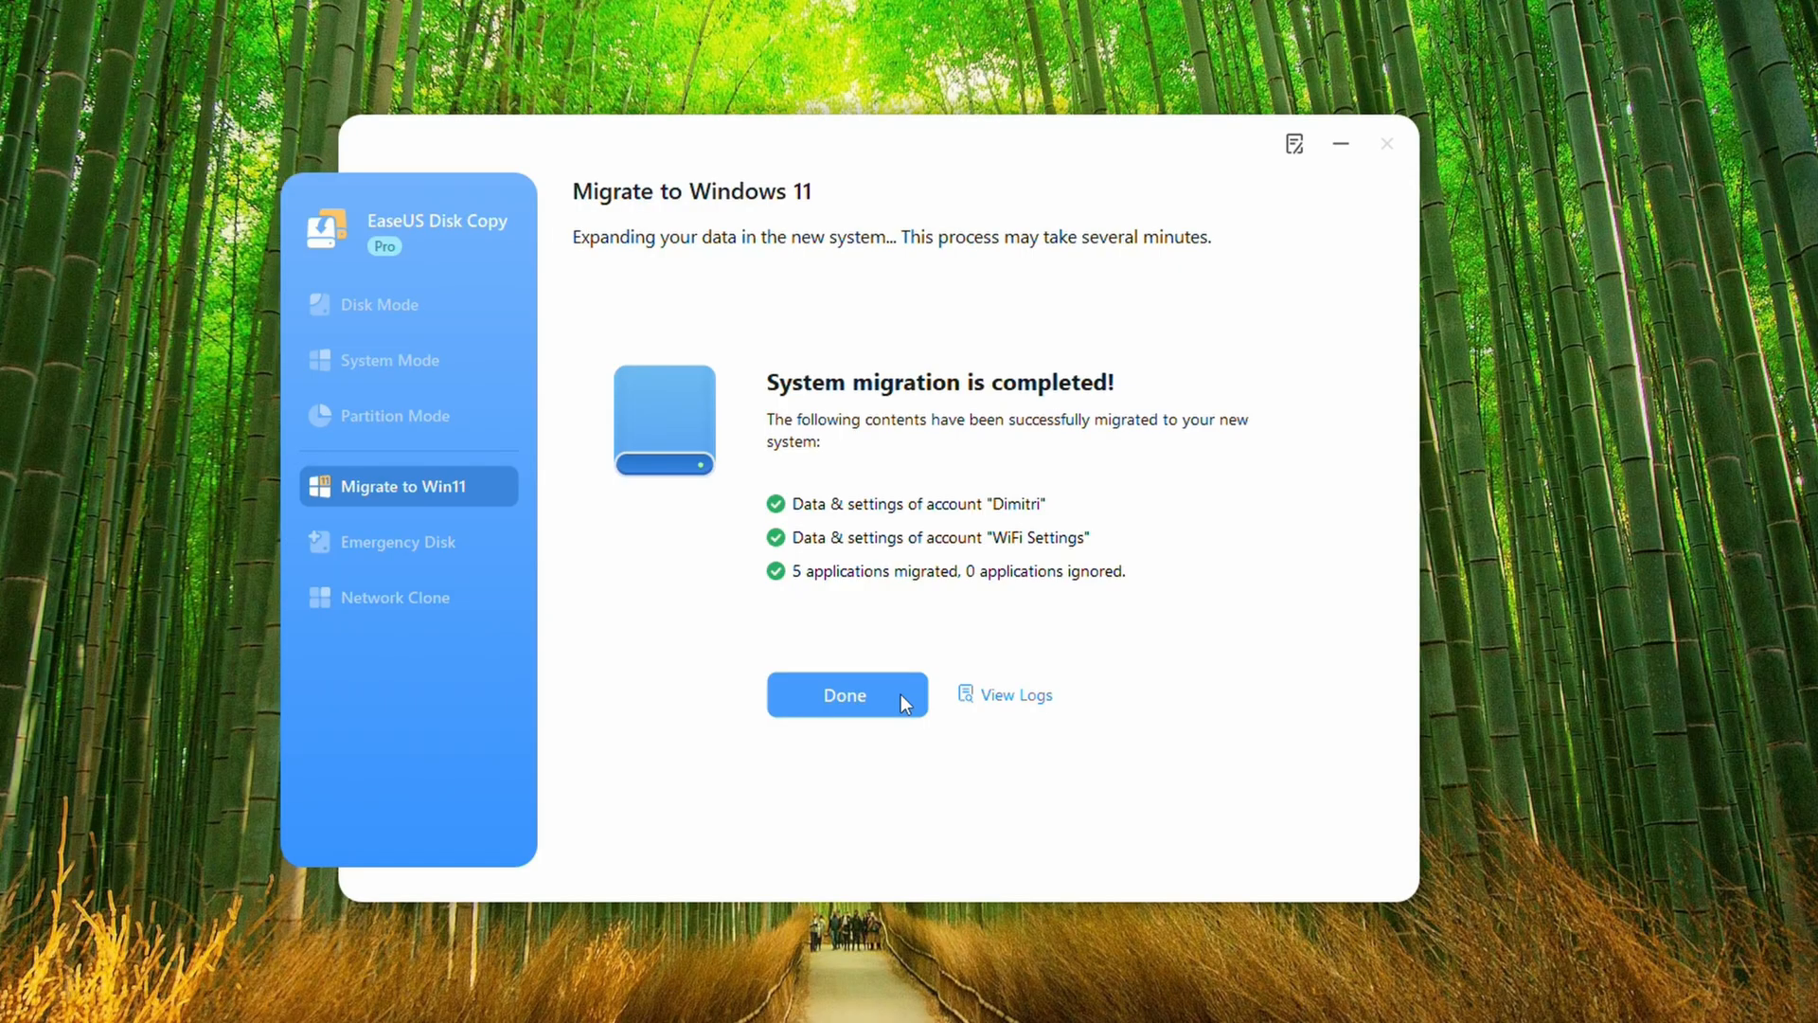
Dismiss the System migration is completed summary with Done.
{"action": "left_click", "coordinate": [845, 695]}
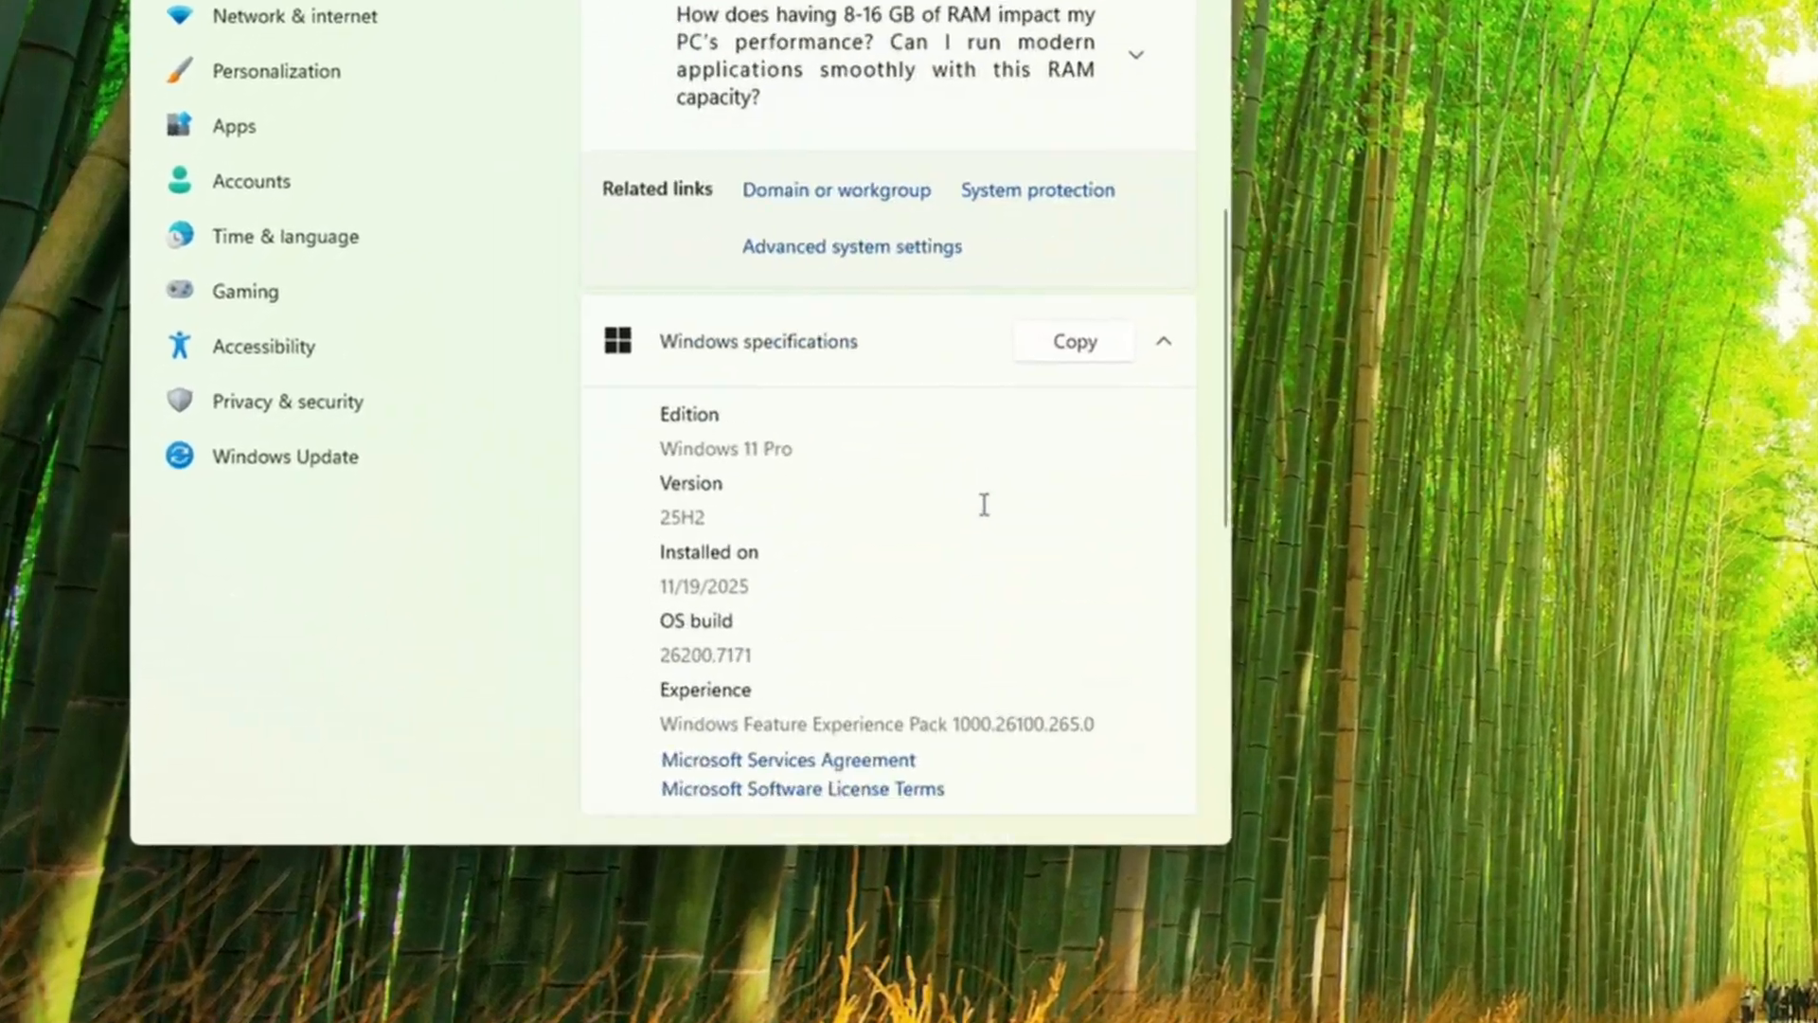
Confirm Windows 11 Pro version 25H2 under Windows specifications, then close Settings.
{"action": "scroll", "scroll_direction": "down", "scroll_amount": 3}
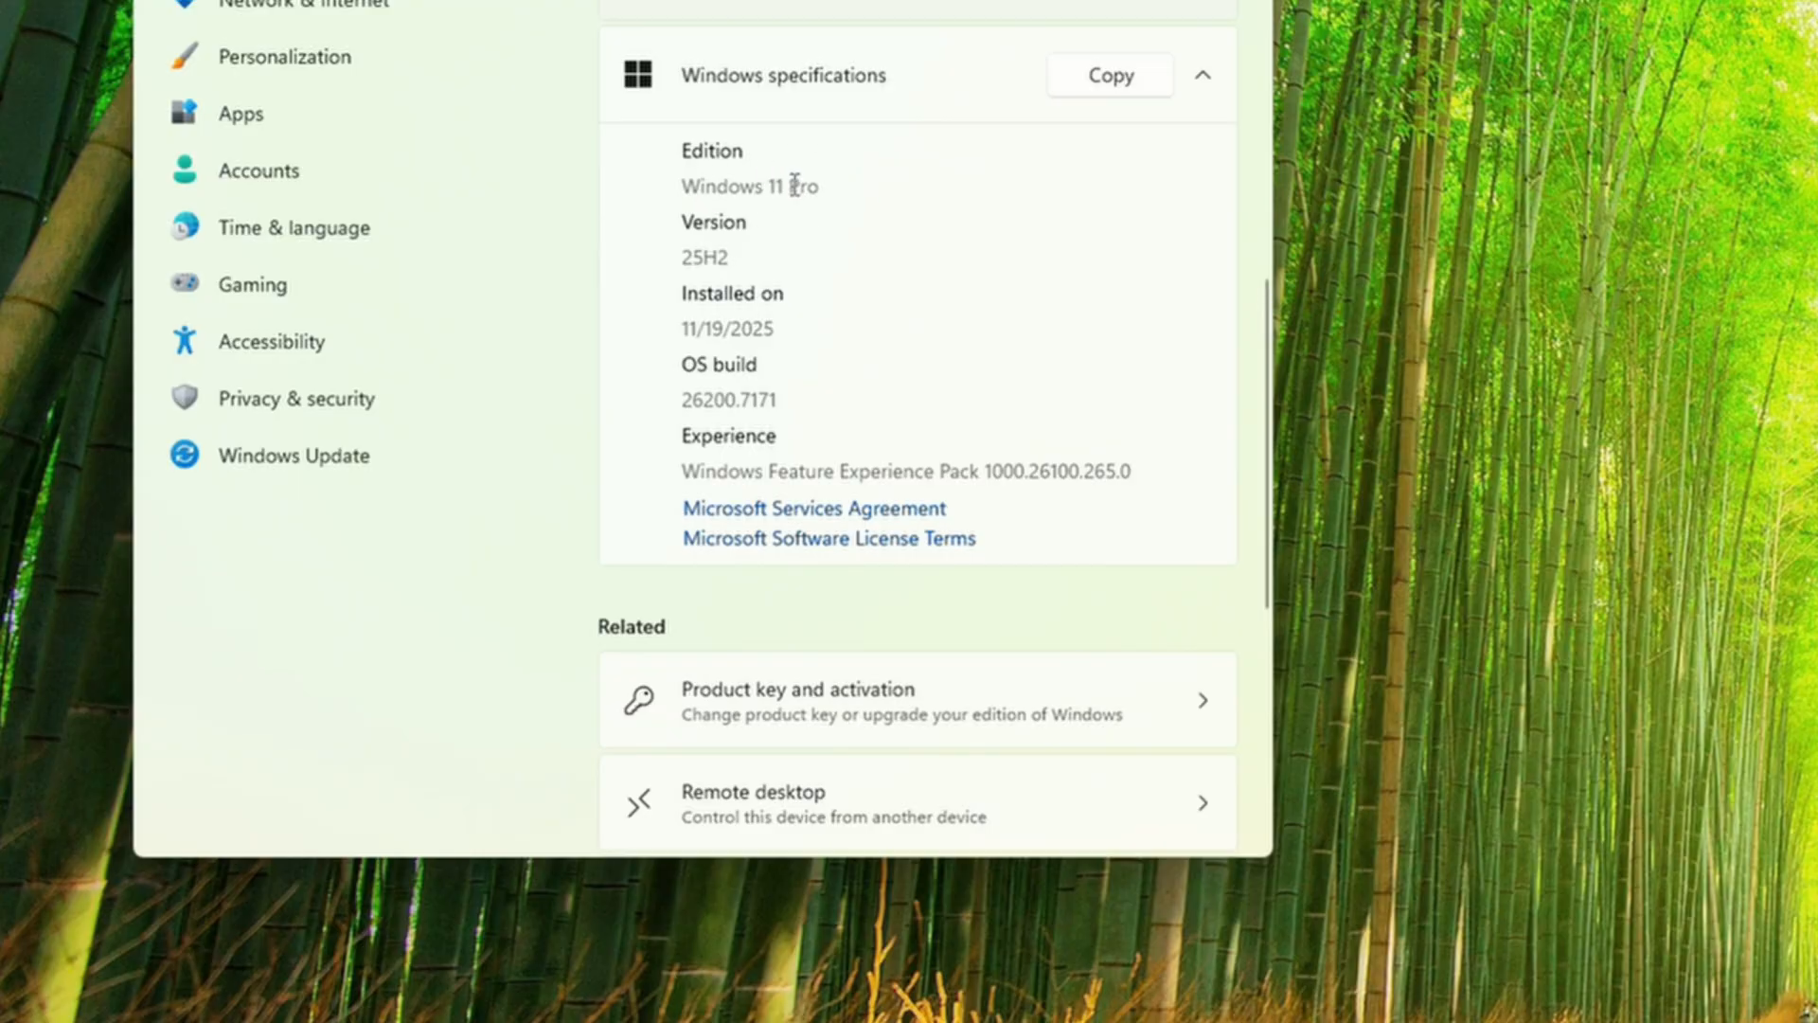
{"action": "mouse_move", "coordinate": [733, 252]}
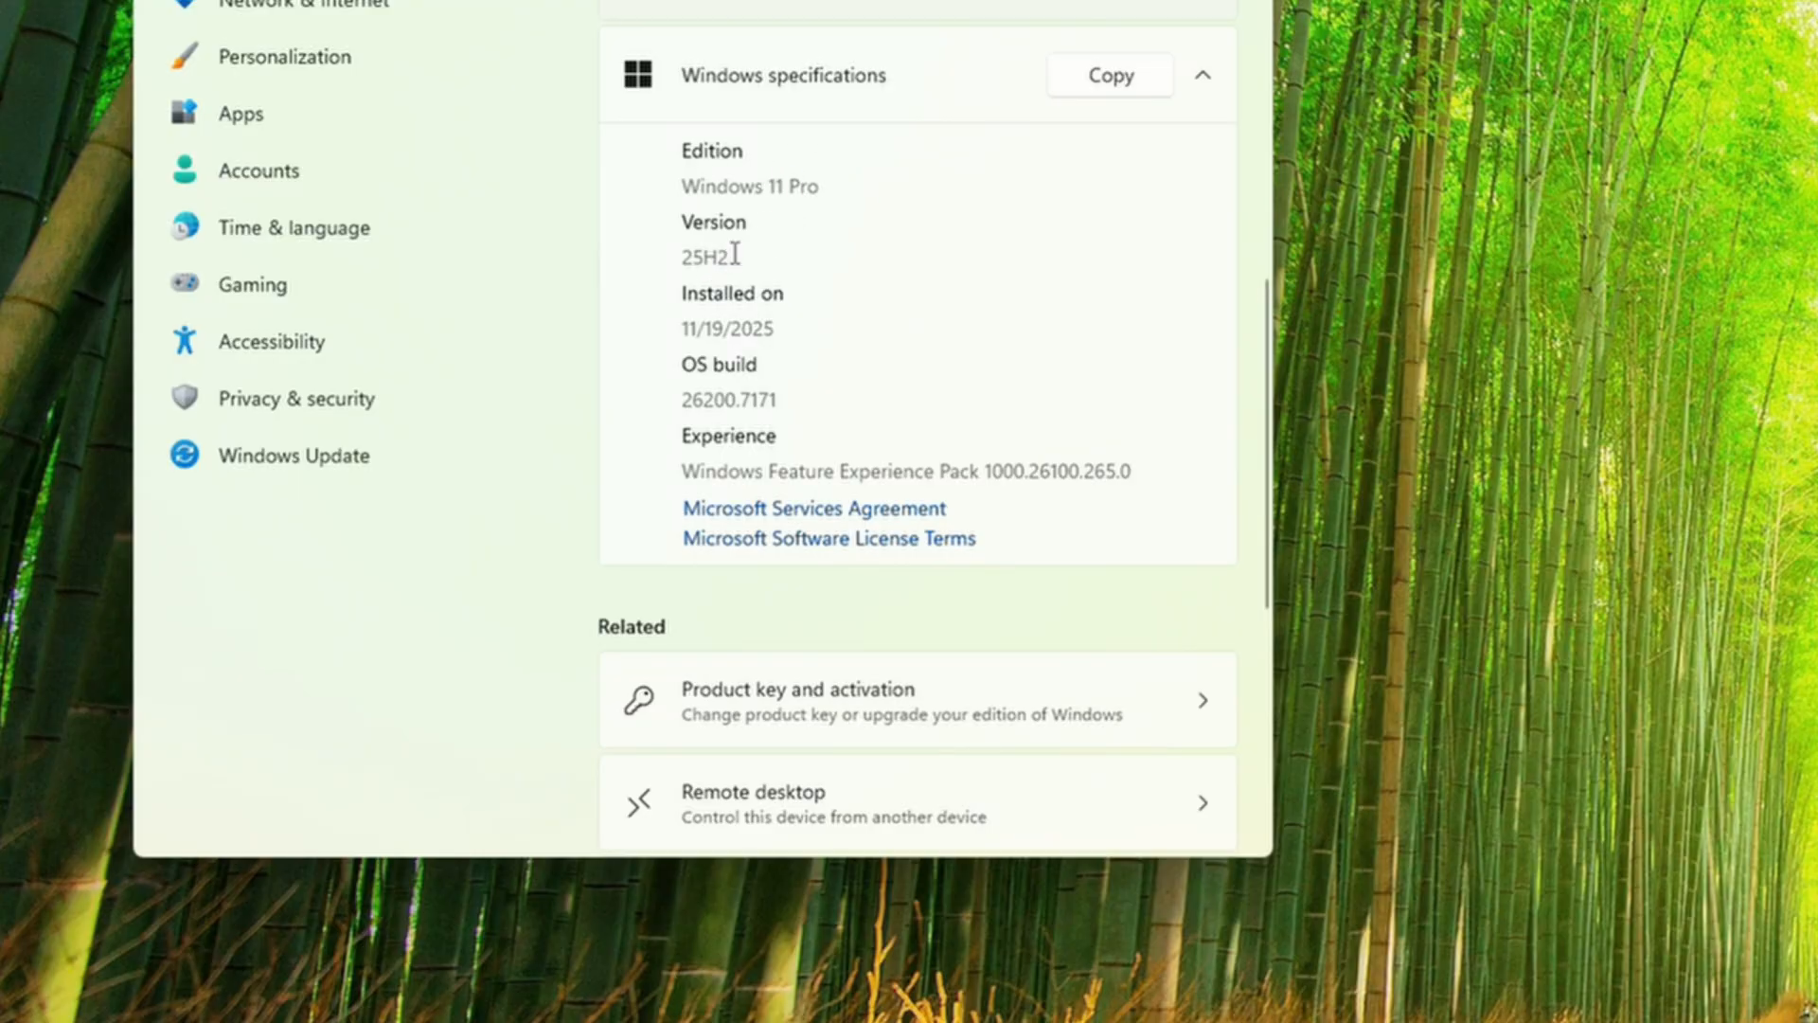
{"action": "left_click", "coordinate": [602, 55]}
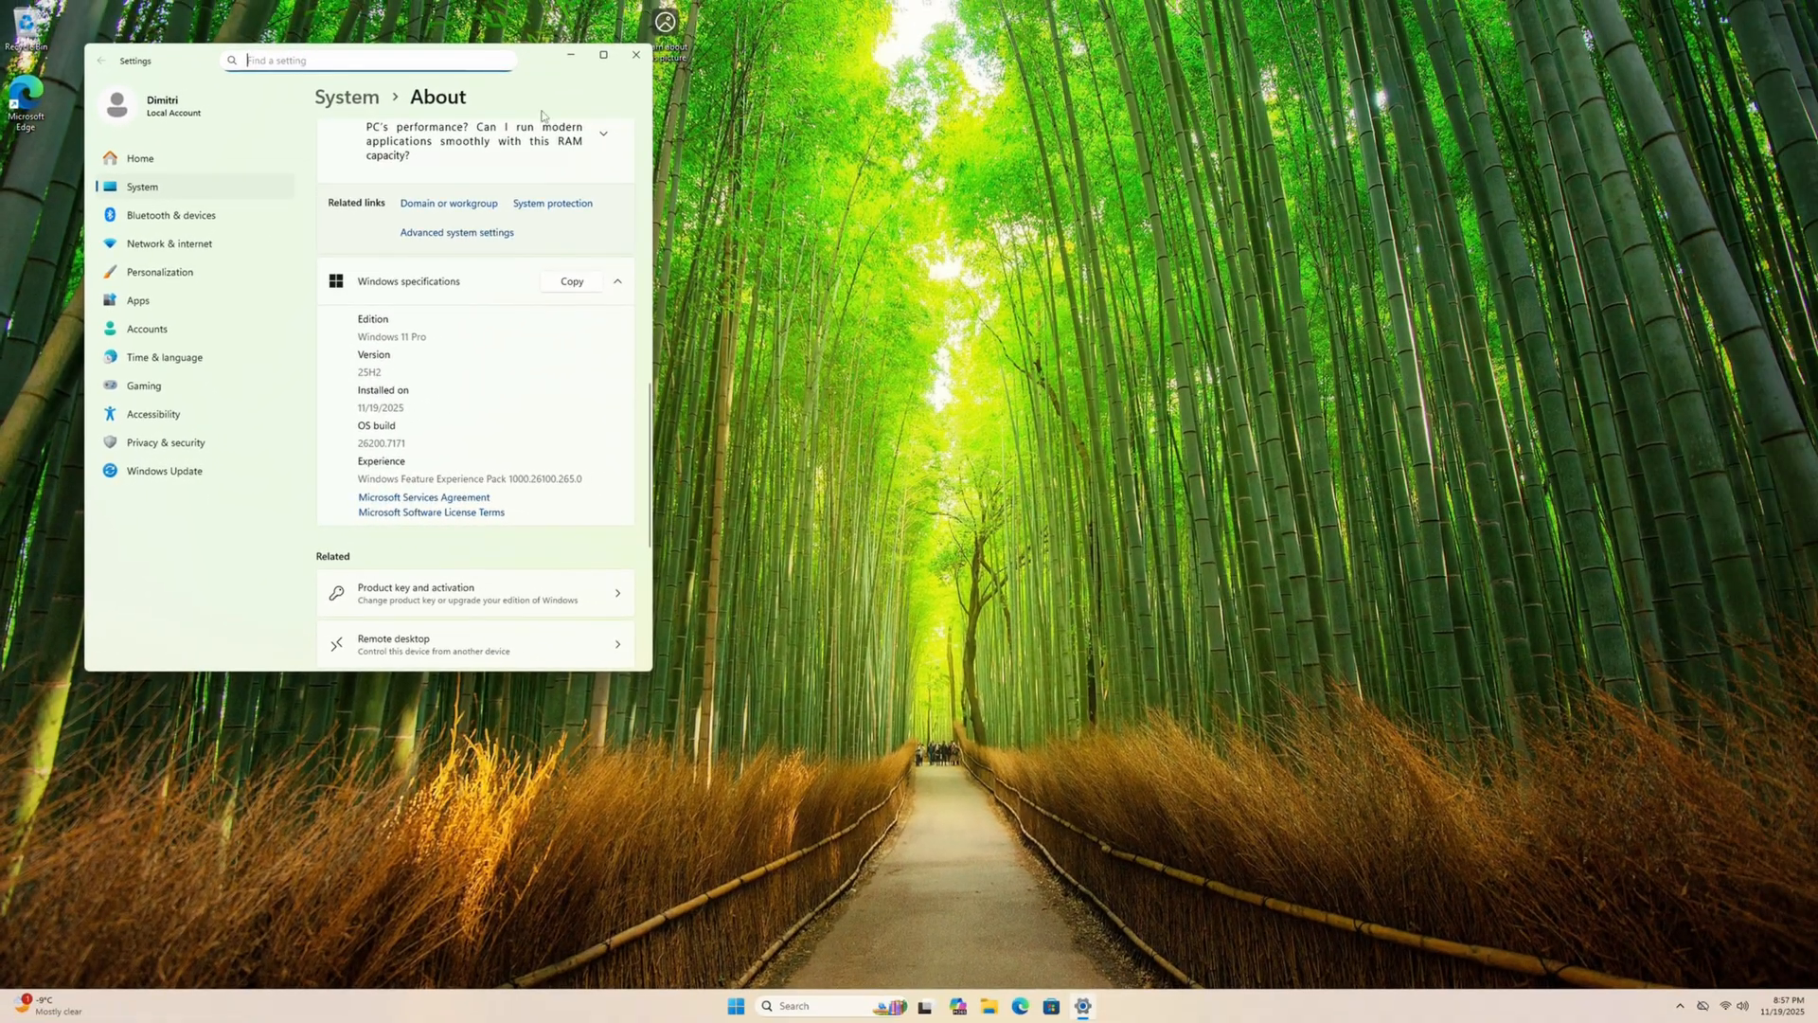
{"action": "left_click", "coordinate": [637, 55]}
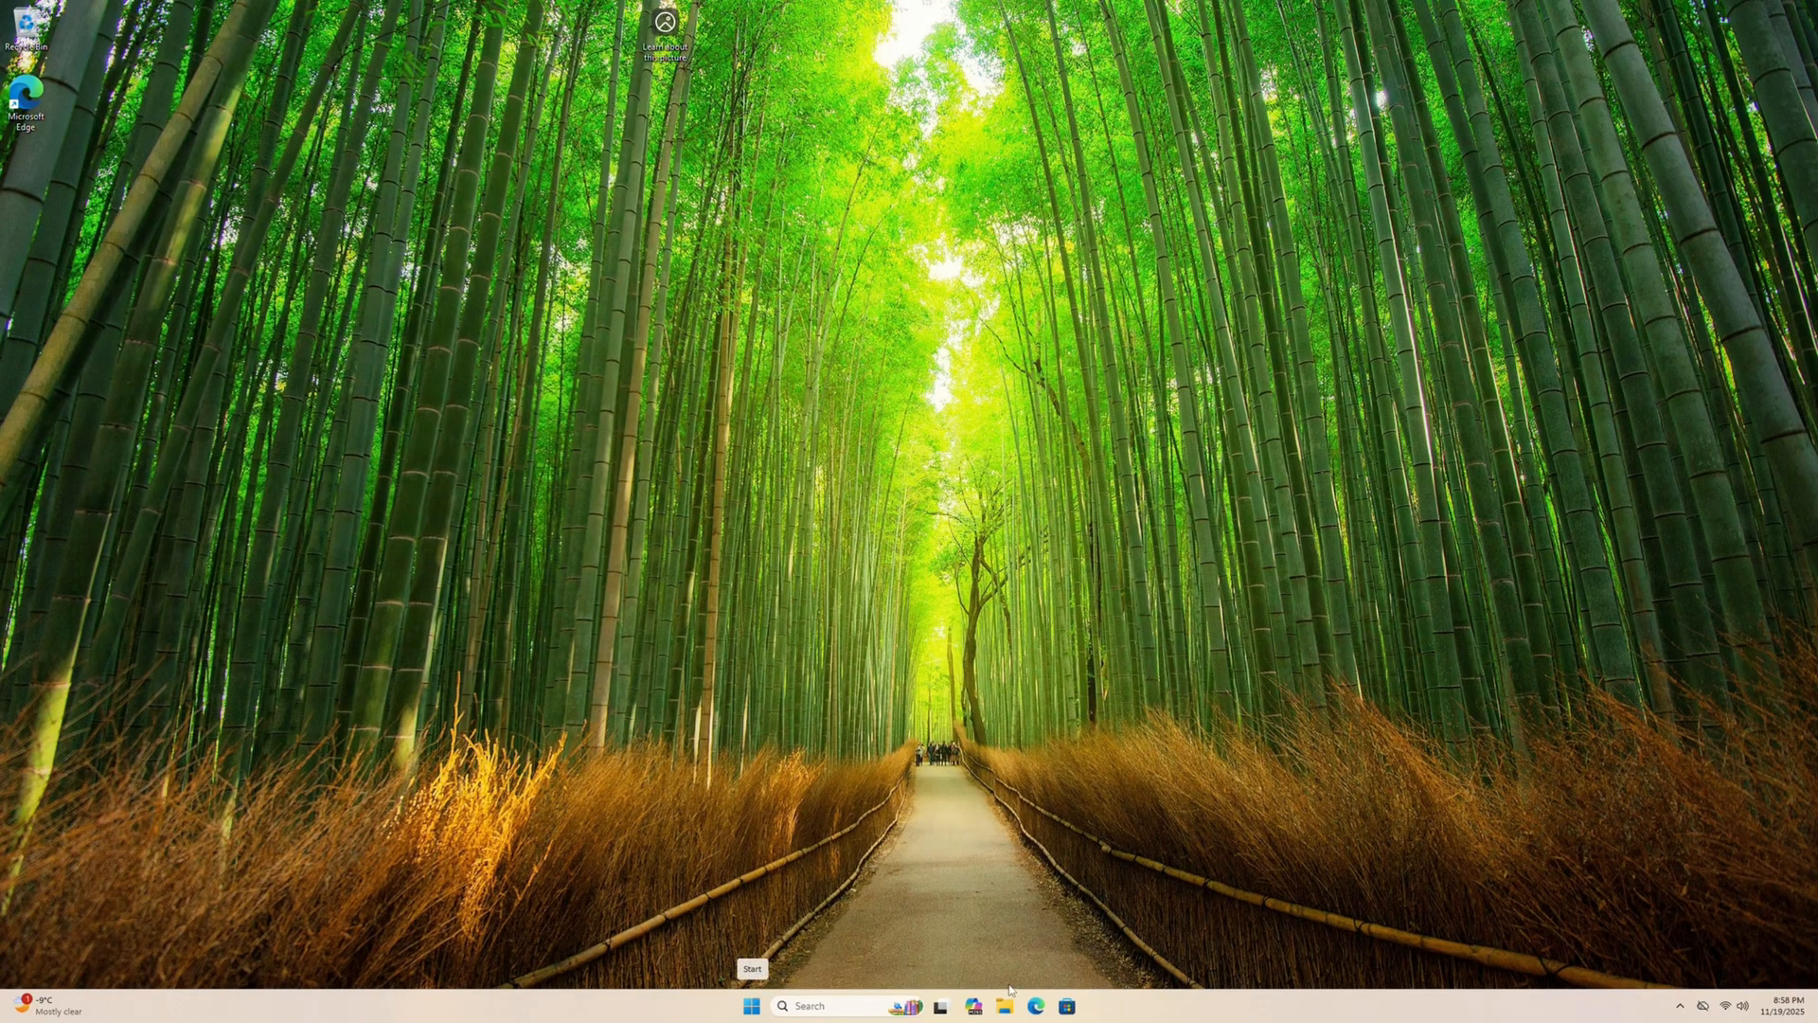
Launch File Explorer and view the Documents and Videos folders to confirm migrated files.
{"action": "left_click", "coordinate": [969, 1005]}
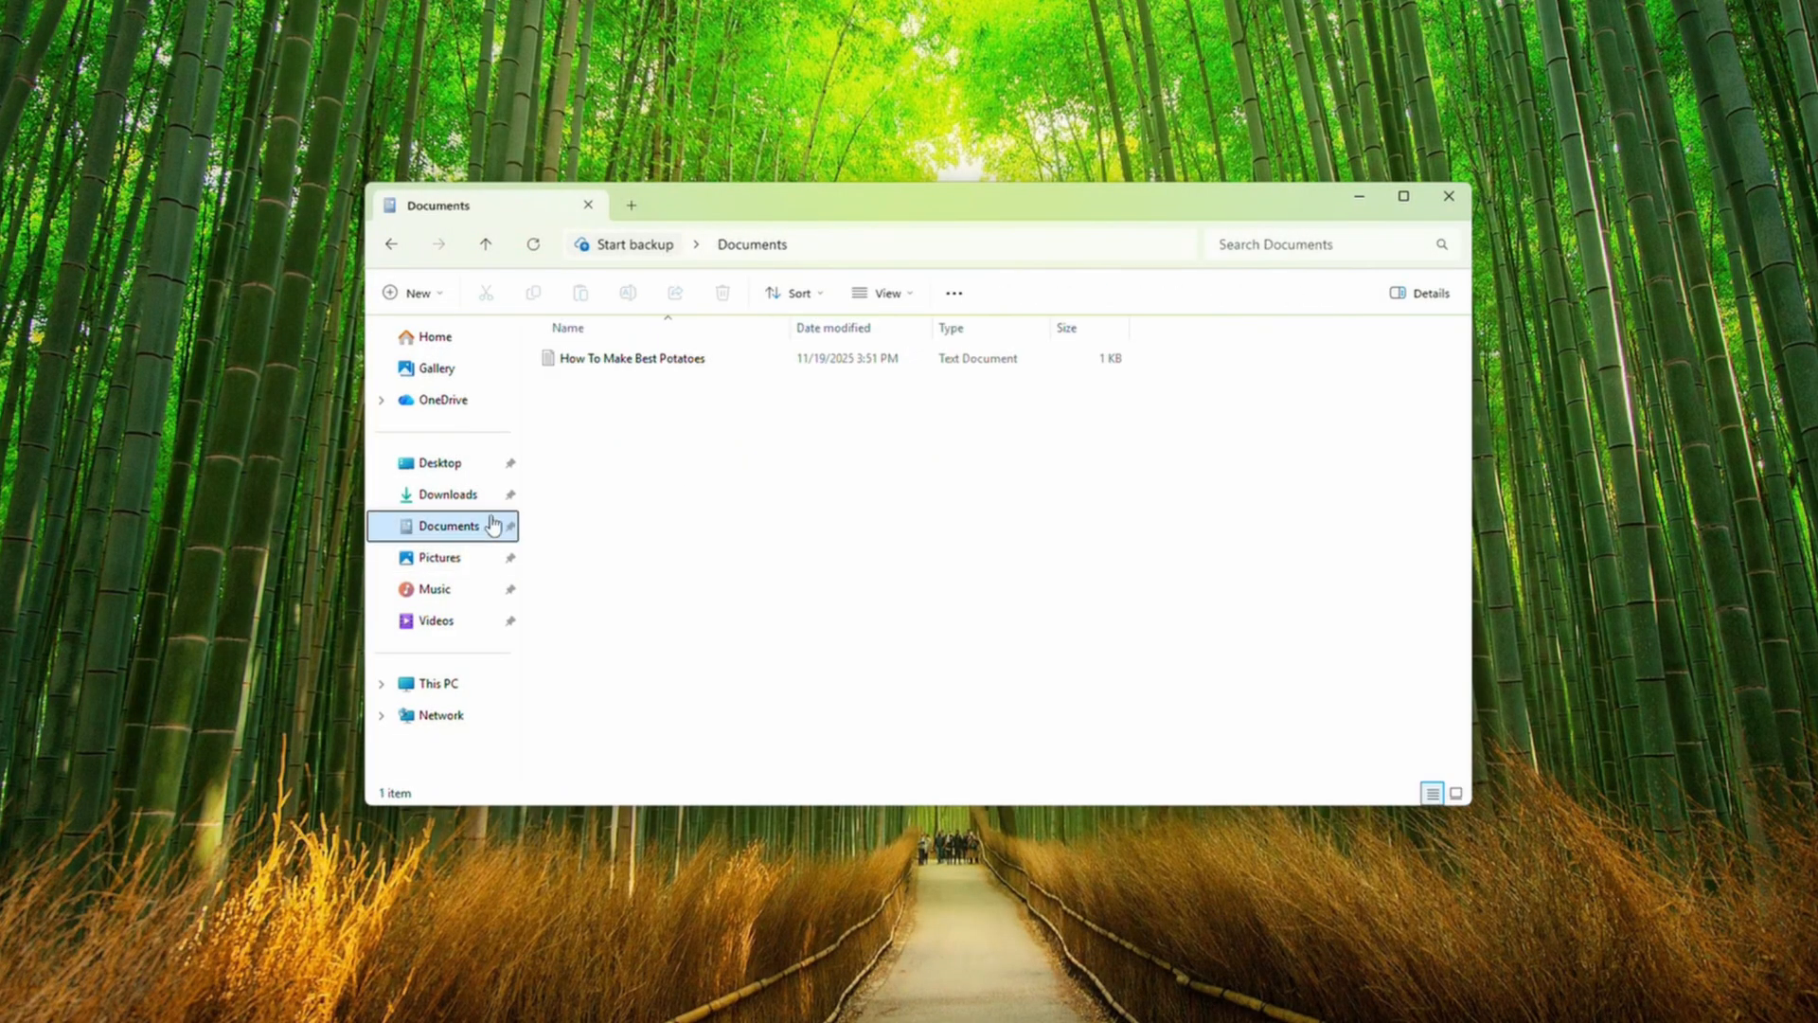
{"action": "left_click", "coordinate": [436, 620]}
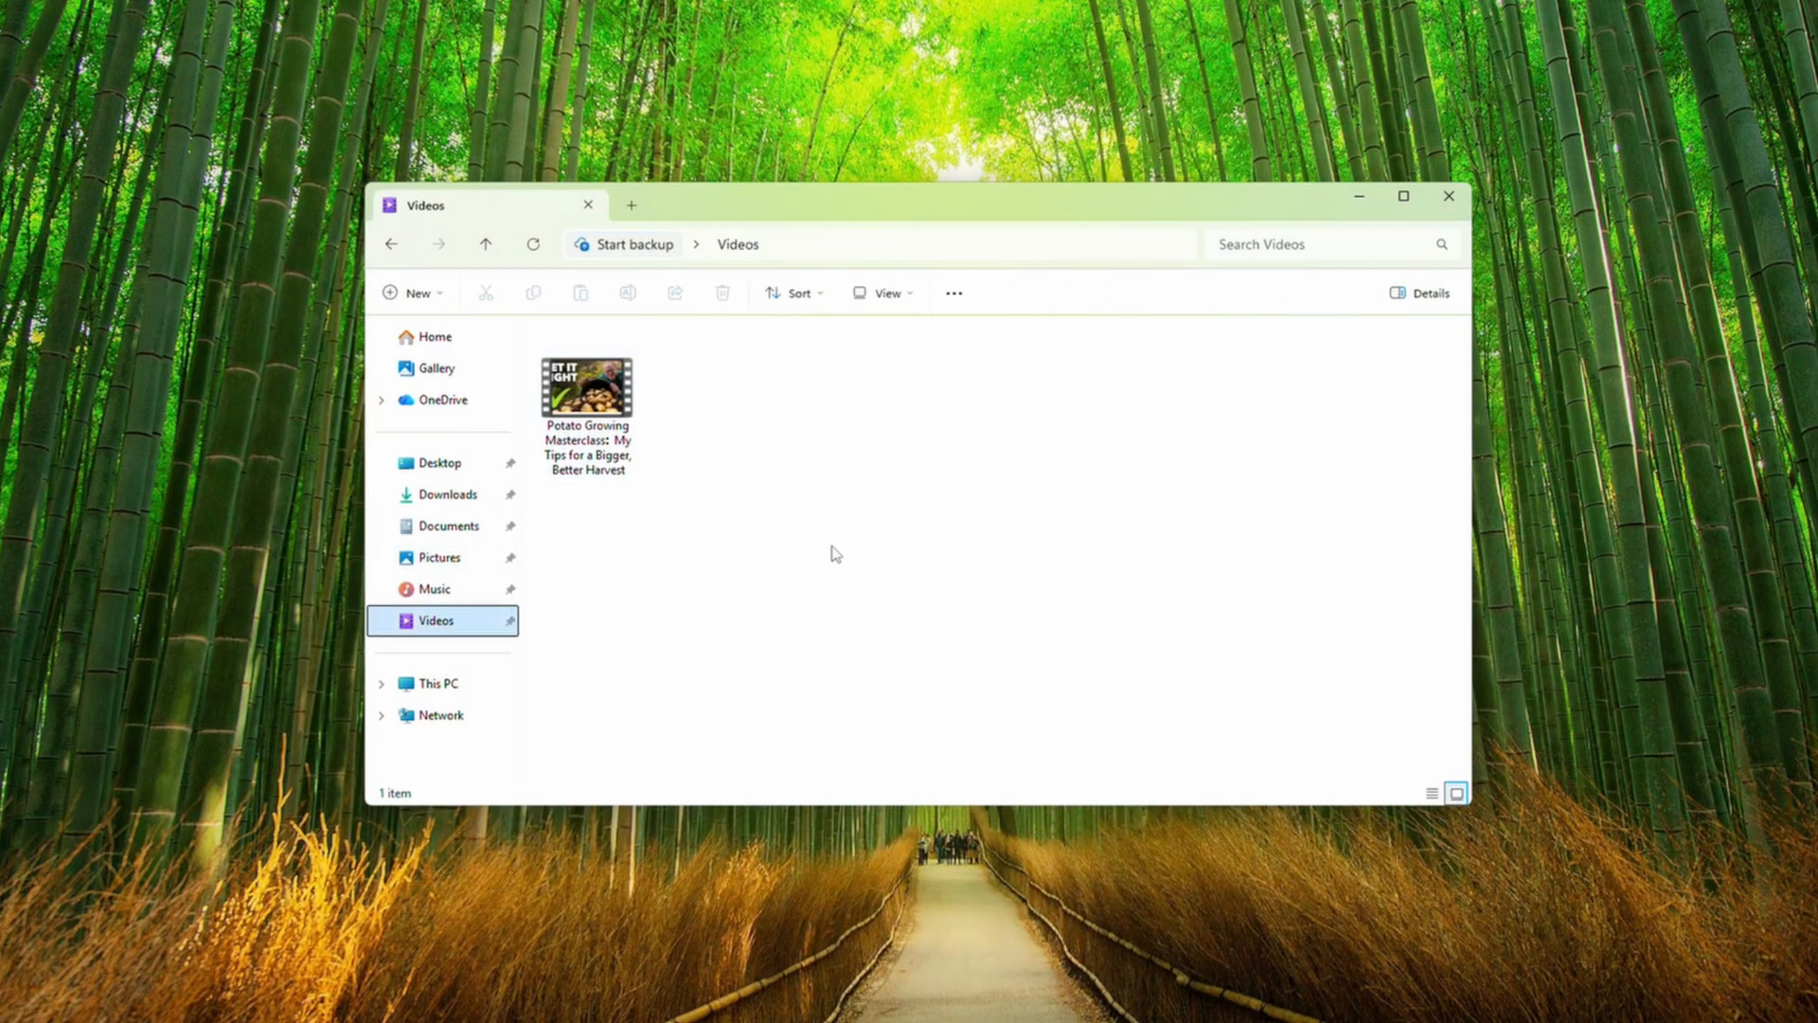